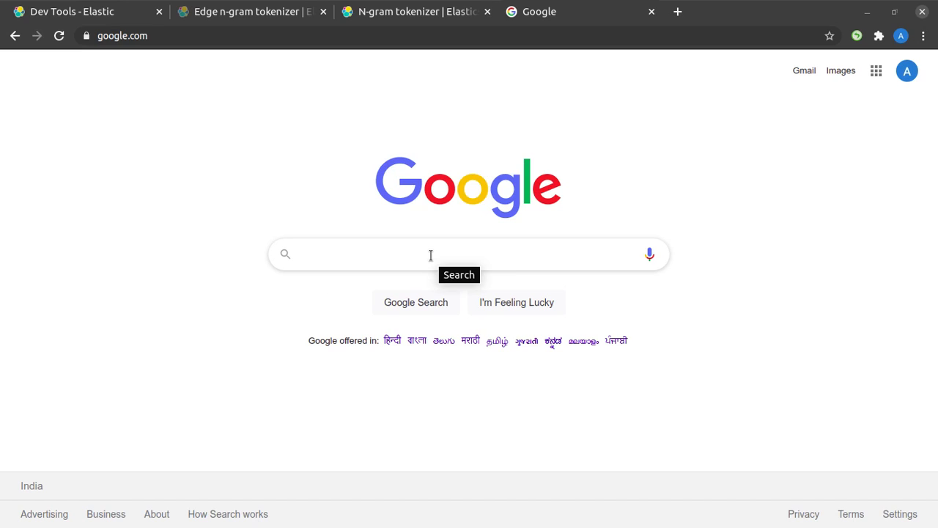
- Enter the partial word 'lap' in the Google search box to show autocomplete suggestions
{"action": "left_click", "coordinate": [431, 253]}
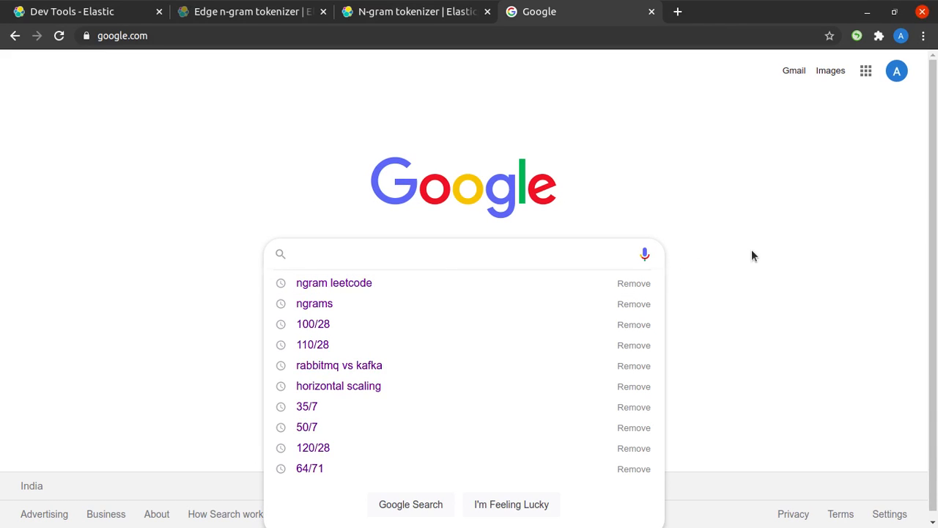
{"action": "left_click", "coordinate": [465, 253]}
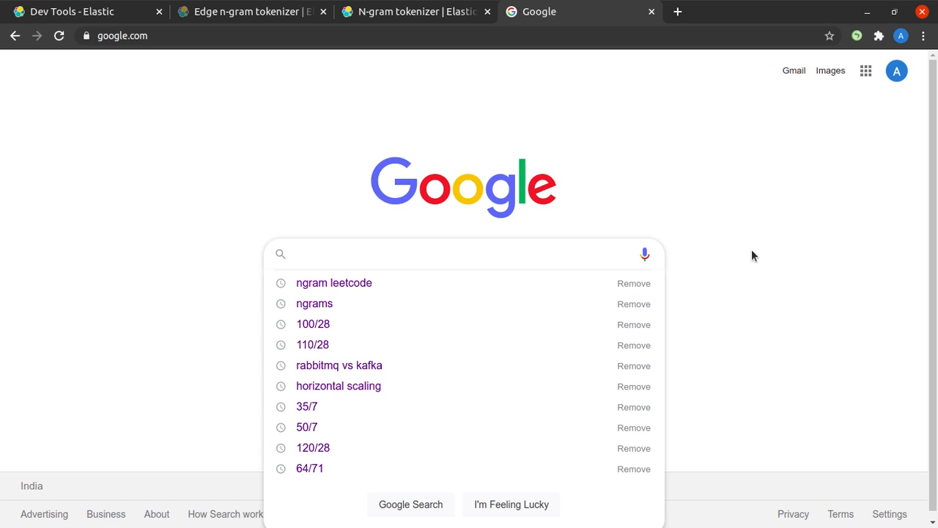
{"action": "type", "text": "lap"}
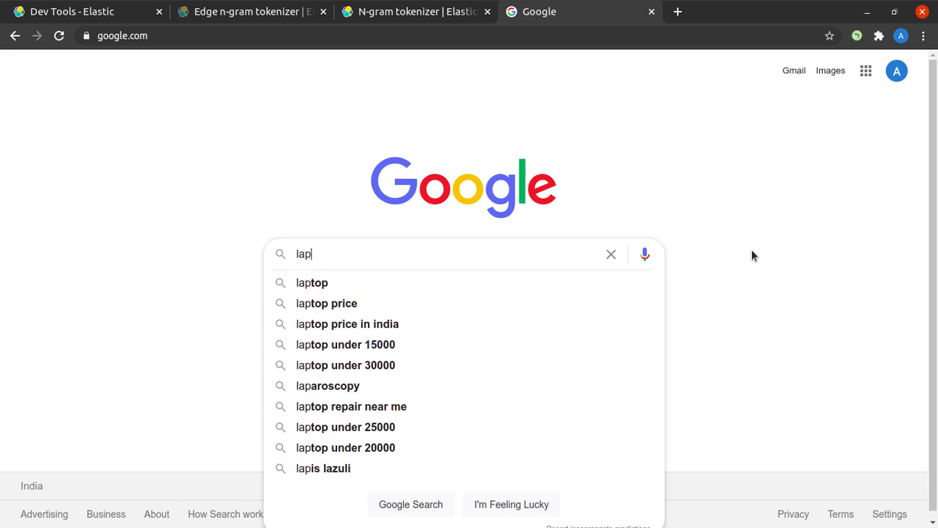
{"action": "mouse_move", "coordinate": [267, 472]}
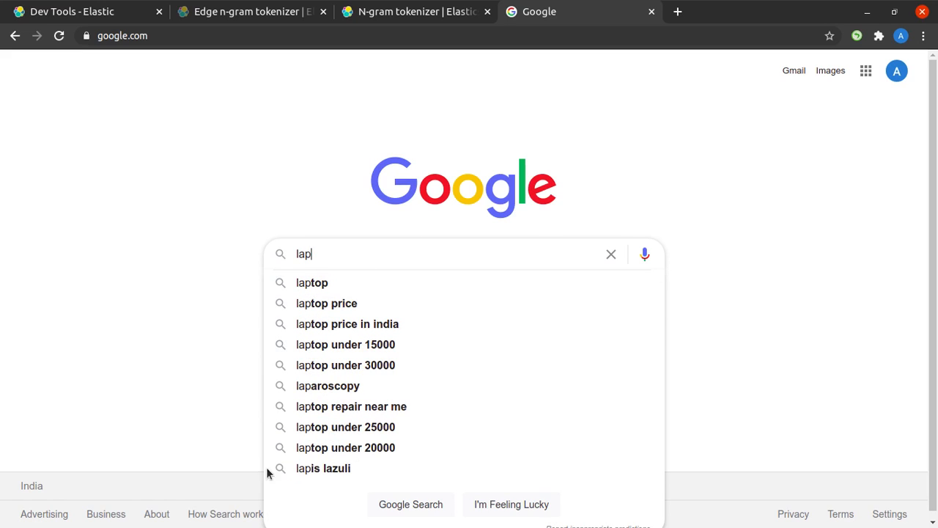
{"action": "key", "text": "BackSpace"}
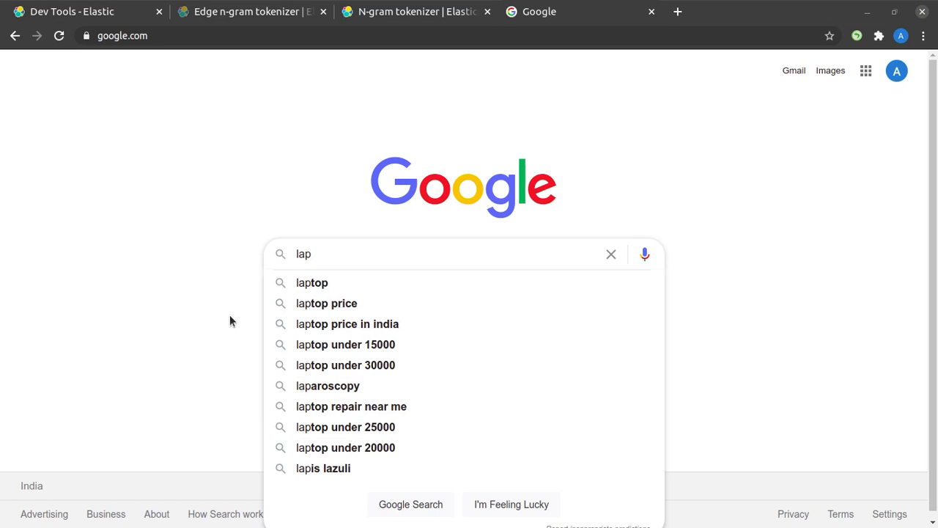
{"action": "mouse_move", "coordinate": [273, 261]}
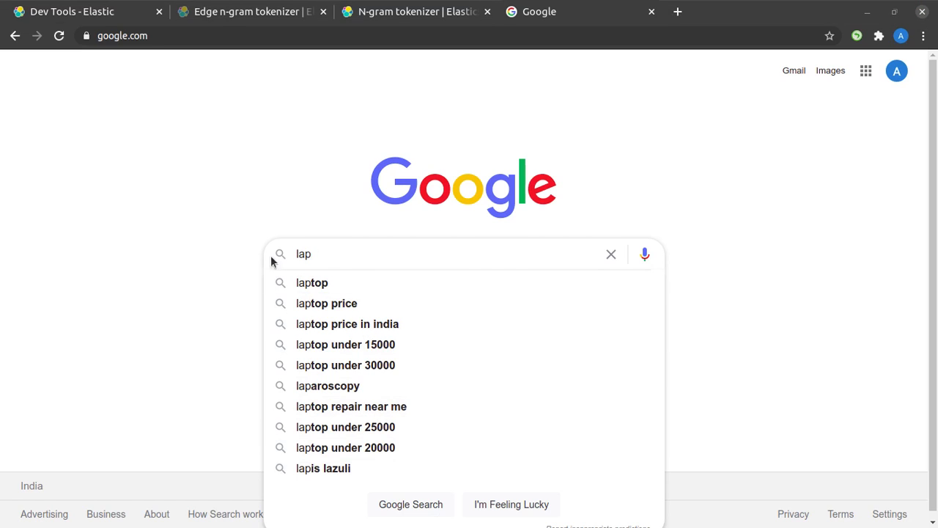
{"action": "mouse_move", "coordinate": [323, 467]}
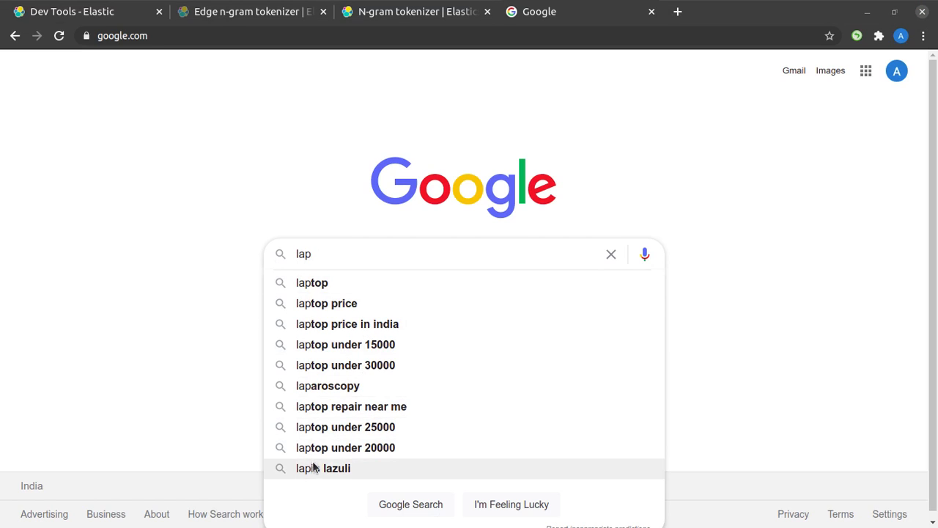
{"action": "mouse_move", "coordinate": [328, 385]}
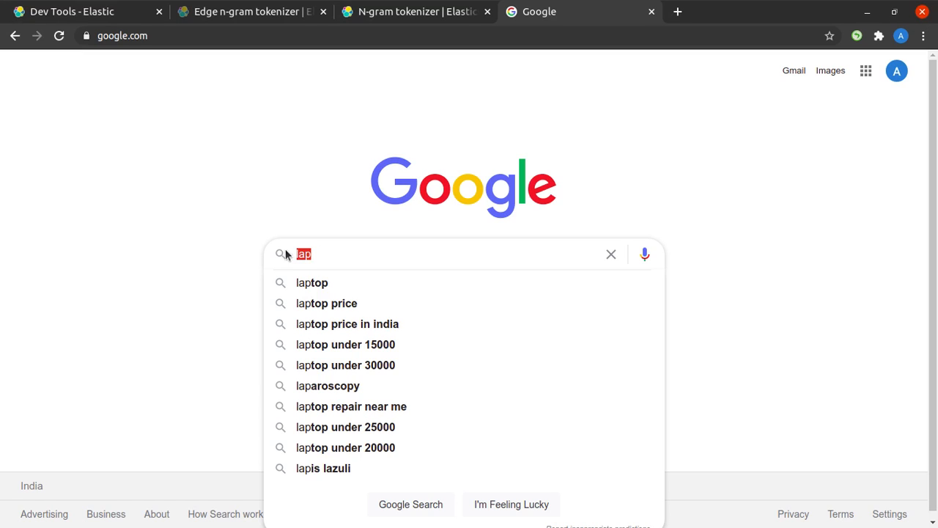
{"action": "mouse_move", "coordinate": [330, 258]}
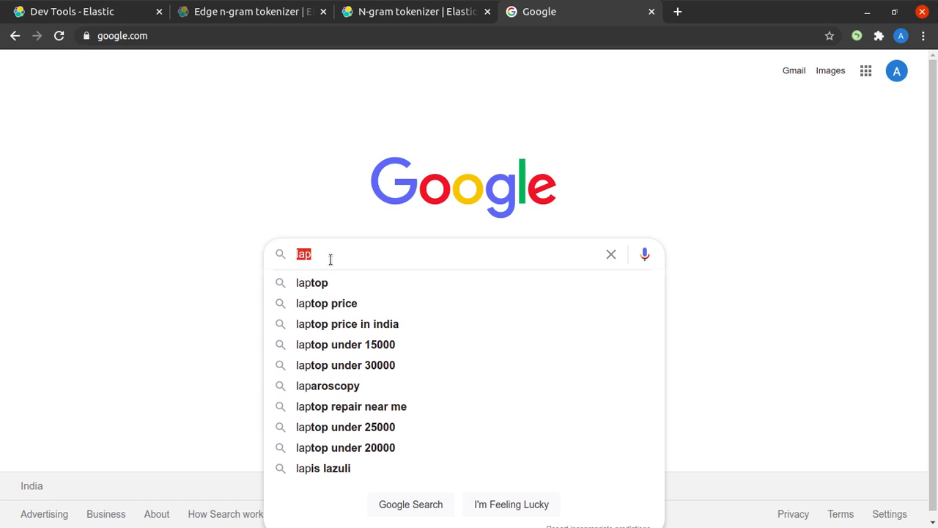
{"action": "mouse_move", "coordinate": [311, 282]}
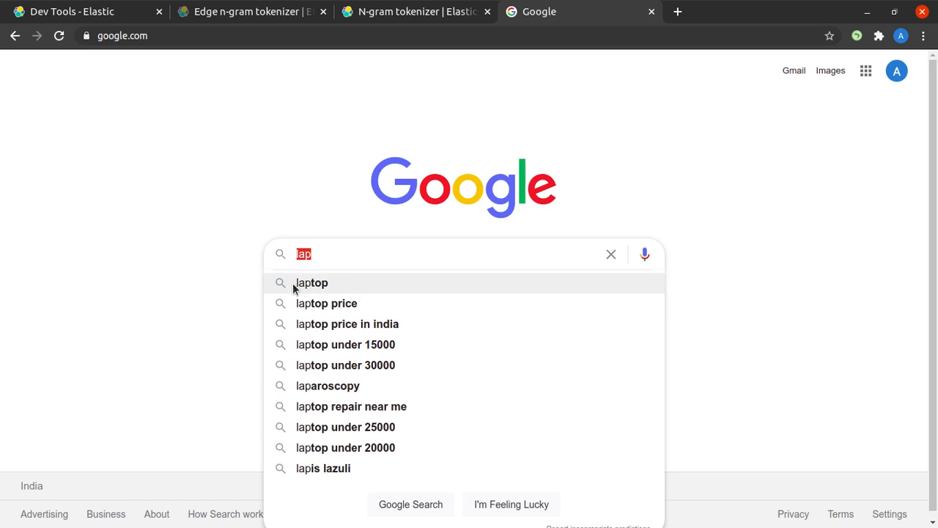
{"action": "mouse_move", "coordinate": [299, 287]}
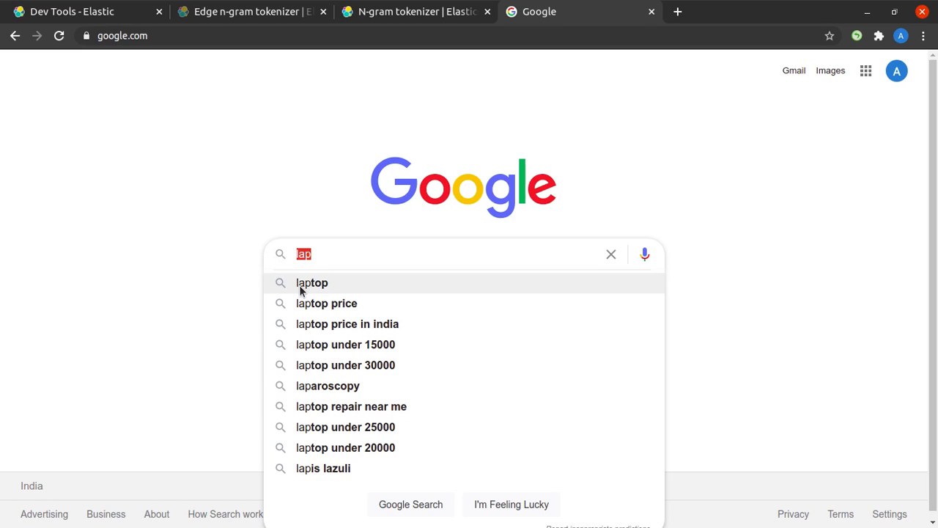
{"action": "mouse_move", "coordinate": [323, 288]}
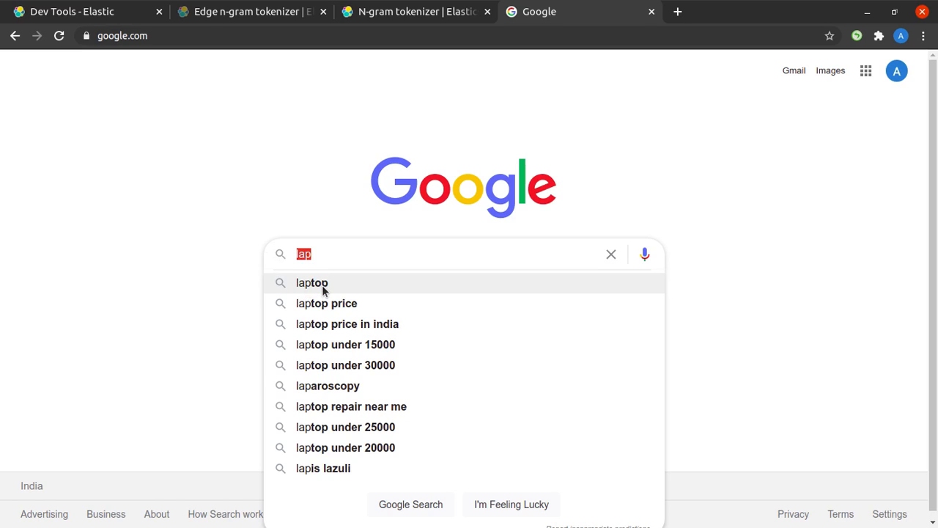
{"action": "mouse_move", "coordinate": [347, 286]}
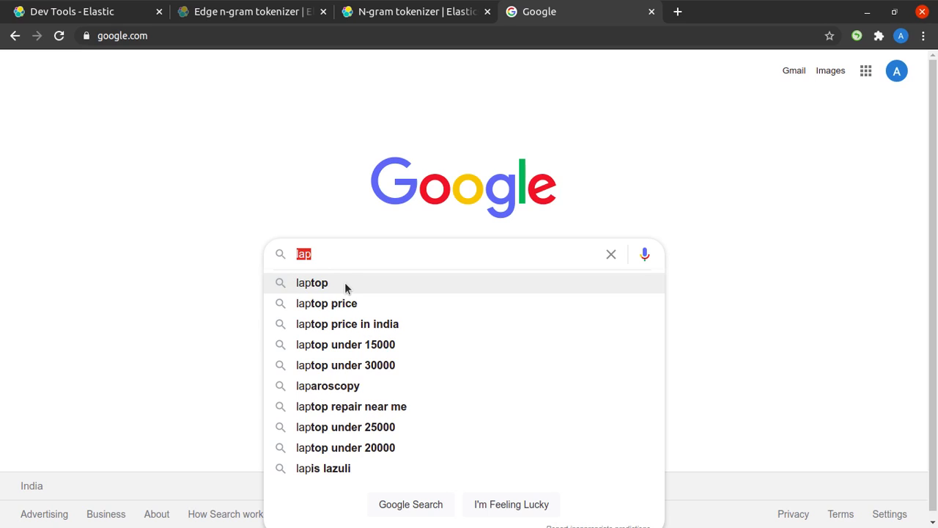
{"action": "mouse_move", "coordinate": [326, 302]}
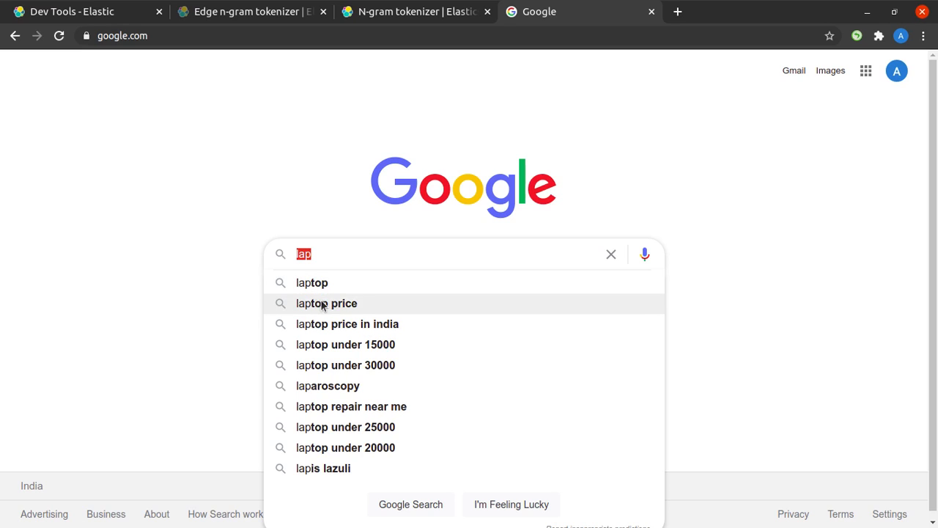
{"action": "mouse_move", "coordinate": [346, 427]}
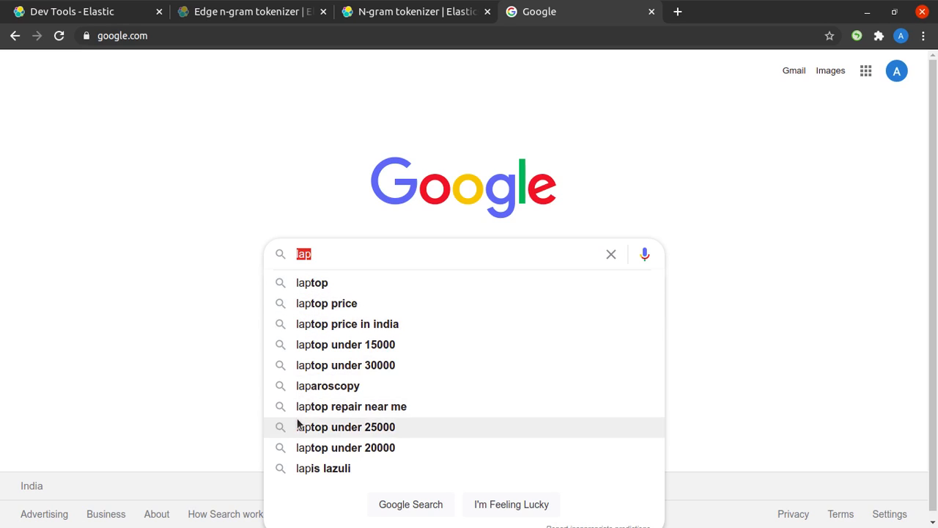
{"action": "mouse_move", "coordinate": [307, 385]}
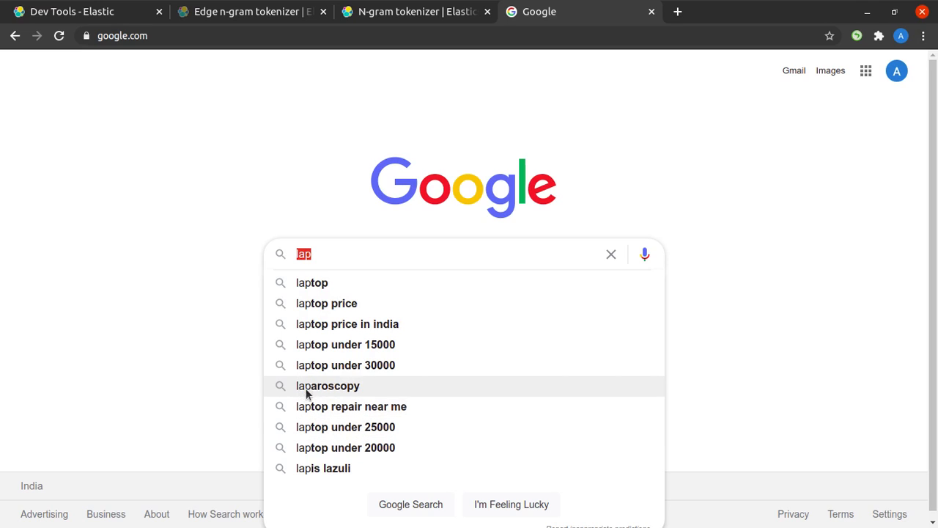
{"action": "mouse_move", "coordinate": [300, 470]}
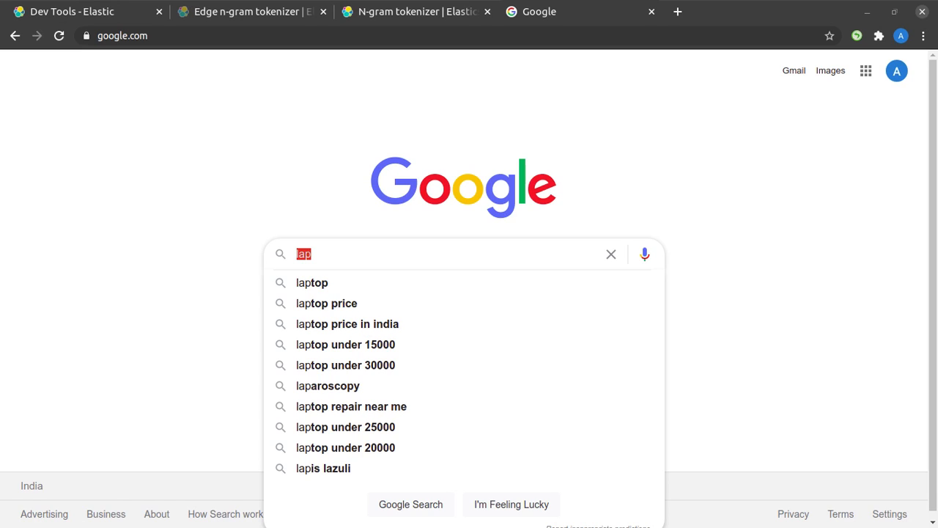
{"action": "mouse_move", "coordinate": [351, 245]}
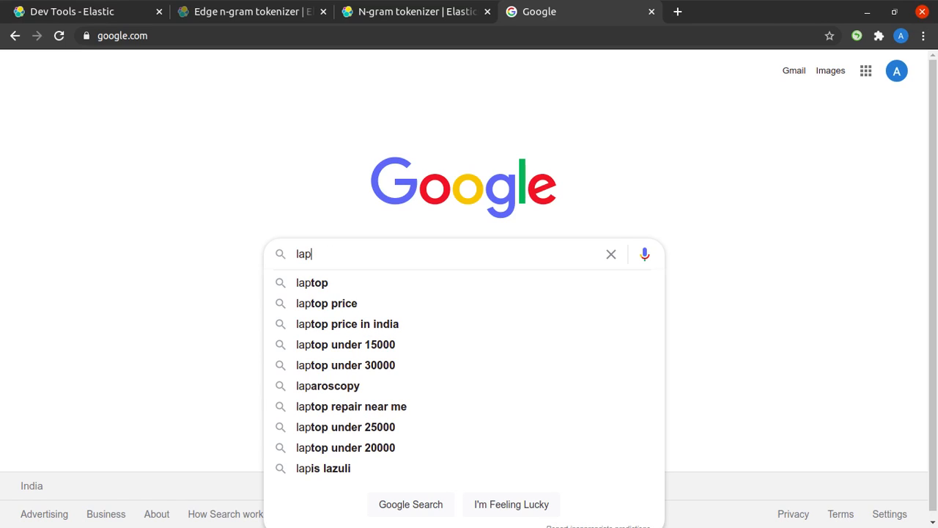
- Return to the Kibana Dev Tools console from the browser
{"action": "key", "text": "Backspace"}
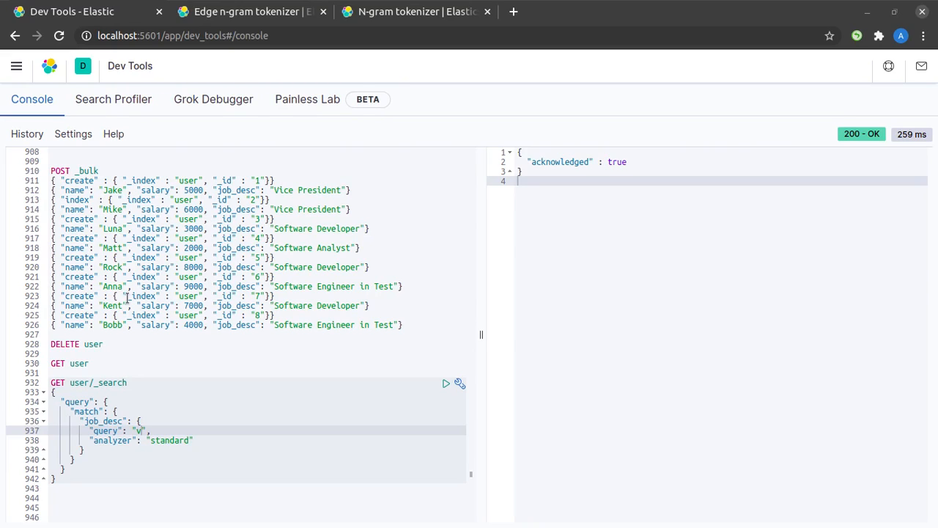
- Send the bulk request indexing the eight user documents
{"action": "left_click", "coordinate": [103, 170]}
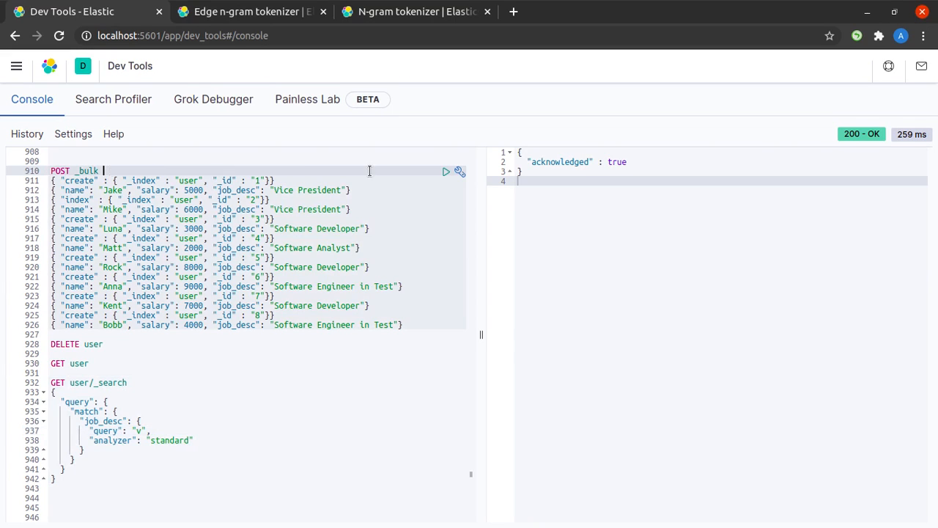
{"action": "mouse_move", "coordinate": [446, 173]}
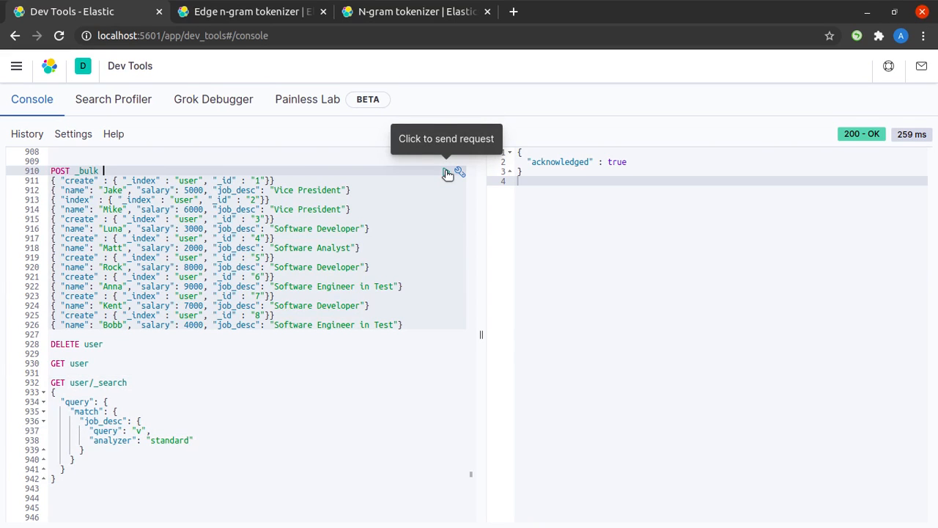
{"action": "left_click", "coordinate": [446, 172]}
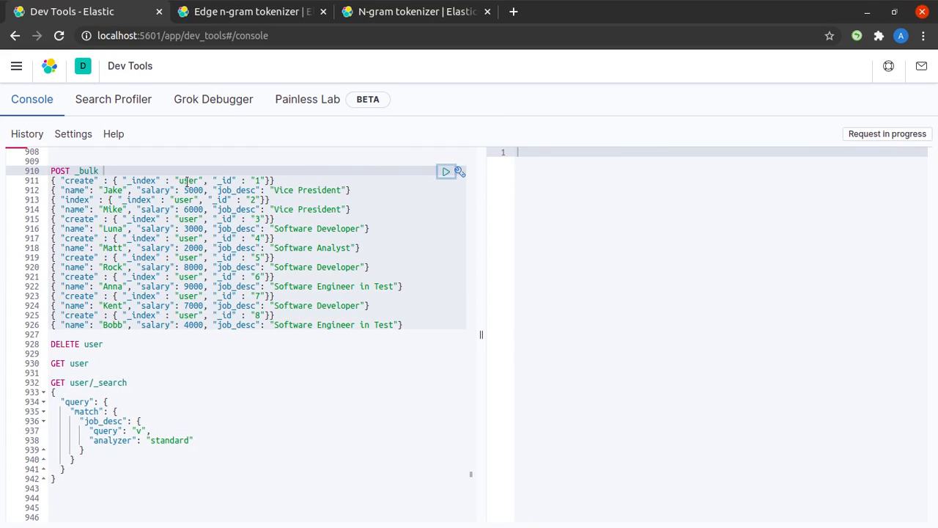
- Search job_desc for 'vice', returning the Jake and Mike Vice President hits
{"action": "left_click", "coordinate": [446, 171]}
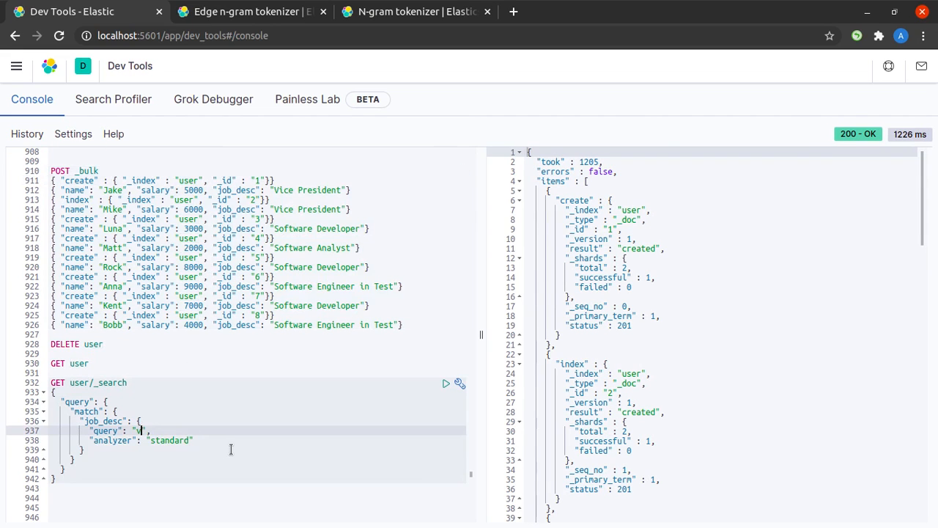
{"action": "type", "text": "ice"}
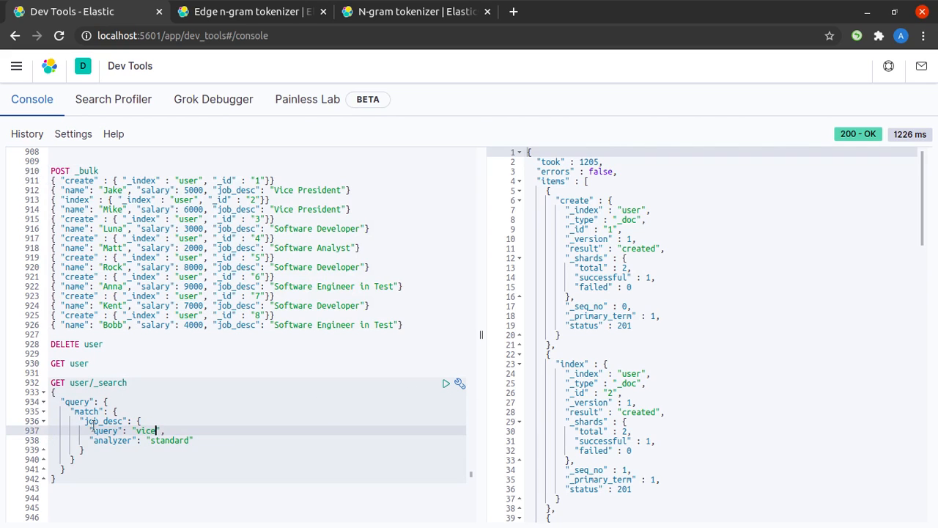
{"action": "mouse_move", "coordinate": [445, 384]}
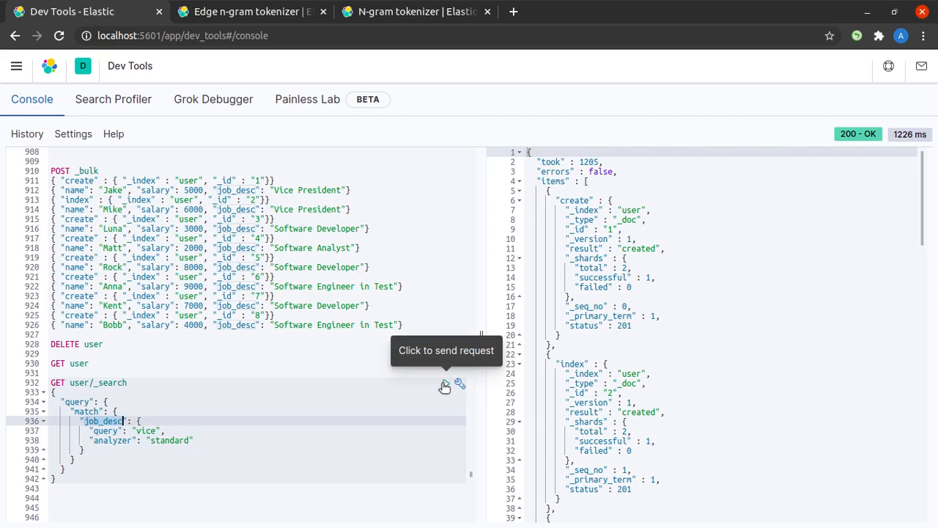
{"action": "left_click", "coordinate": [446, 383]}
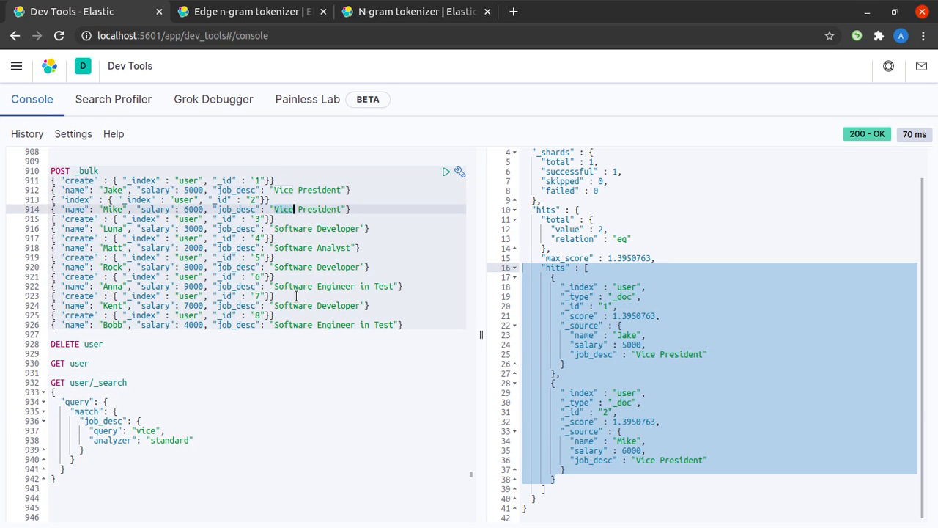
{"action": "mouse_move", "coordinate": [157, 431]}
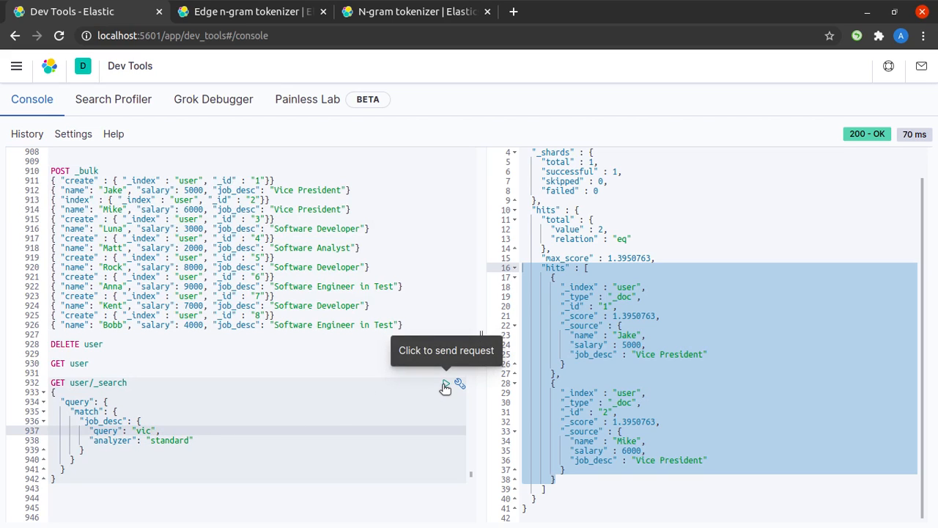
- Run the partial job_desc search for 'vic', which returns zero hits, then start shortening it
{"action": "left_click", "coordinate": [446, 383]}
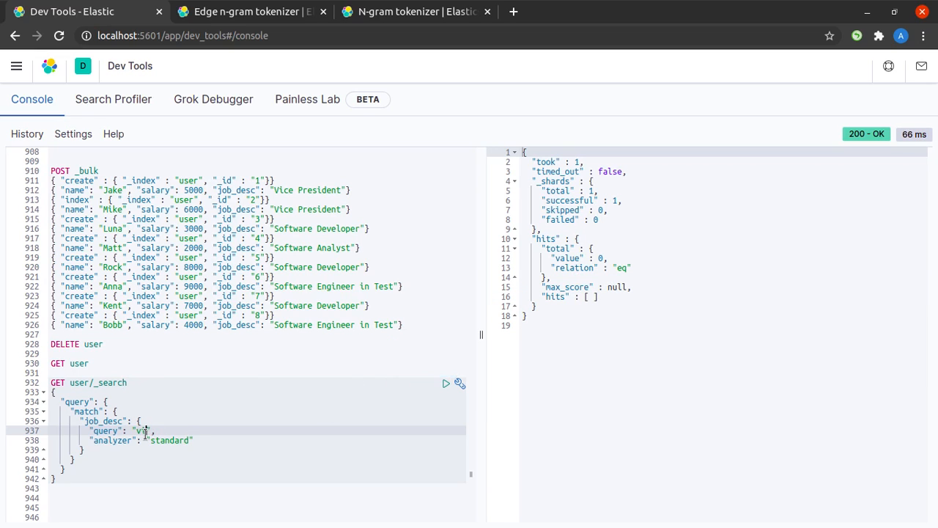
{"action": "left_click", "coordinate": [445, 383]}
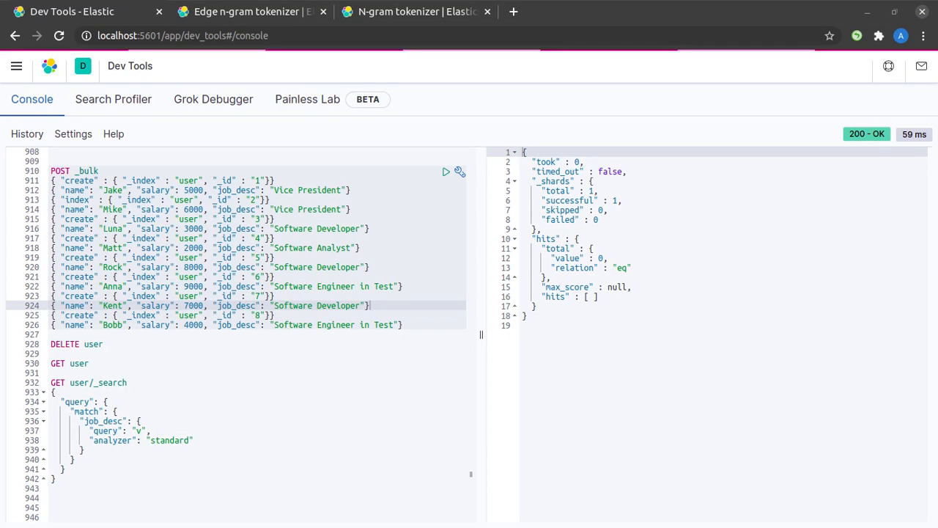
{"action": "mouse_move", "coordinate": [422, 331]}
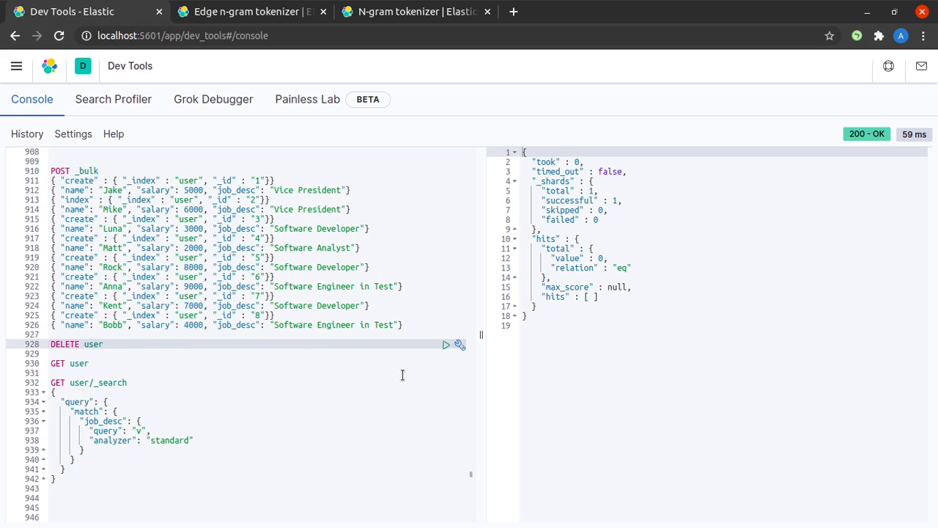
- Send the DELETE user request so the index deletion is acknowledged
{"action": "left_click", "coordinate": [446, 345]}
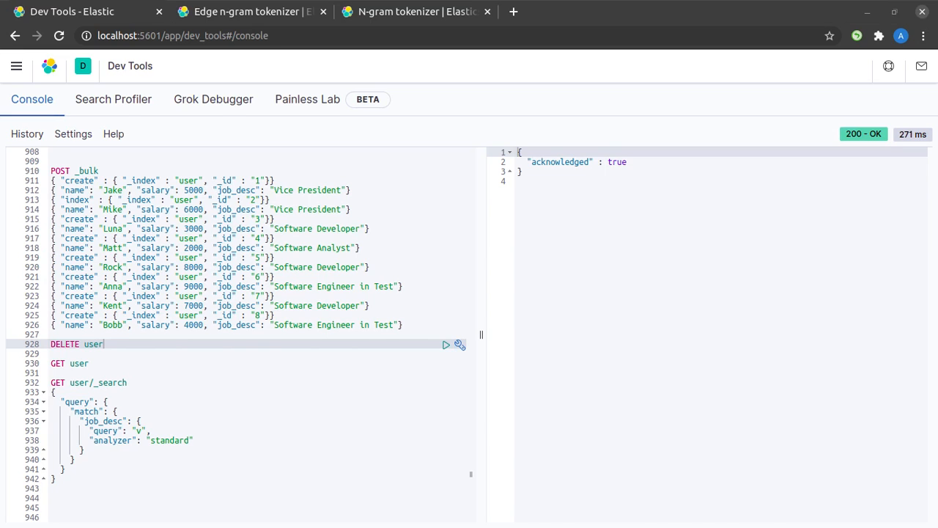
- Read through the N-gram tokenizer reference page's configuration parameters
{"action": "left_click", "coordinate": [249, 12]}
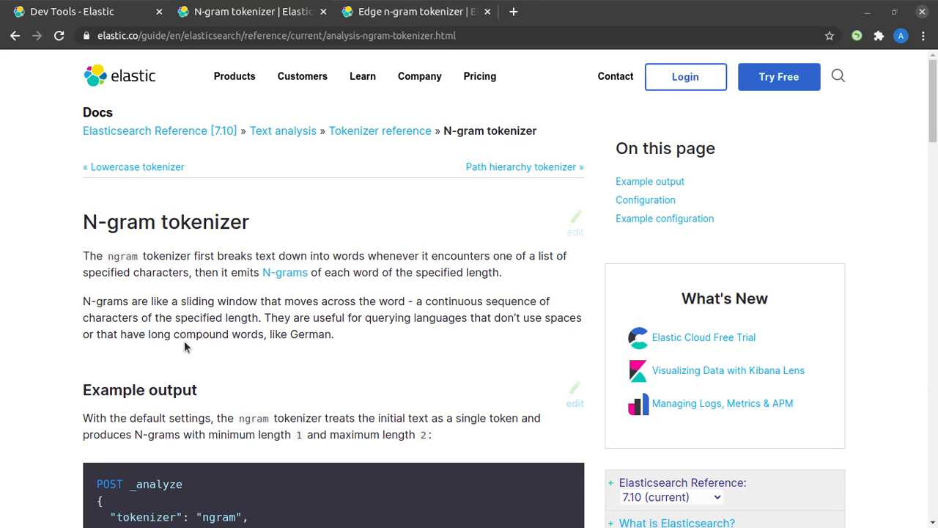
{"action": "scroll", "scroll_direction": "down", "scroll_amount": 3}
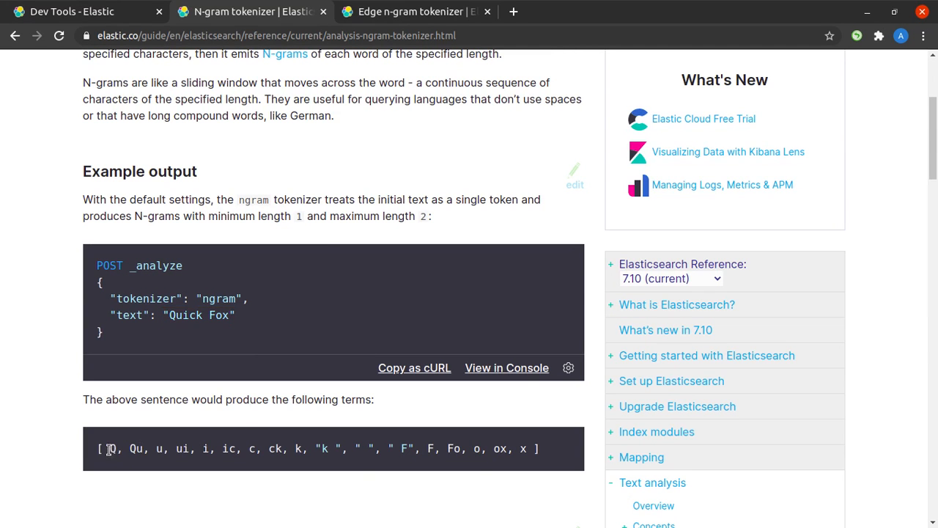
{"action": "scroll", "scroll_direction": "down", "scroll_amount": 3}
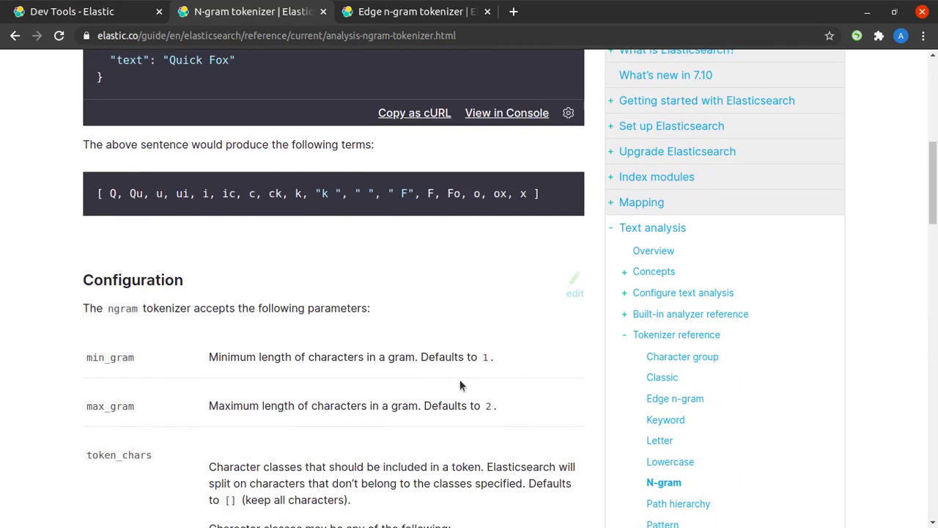
{"action": "scroll", "scroll_direction": "down", "scroll_amount": 3}
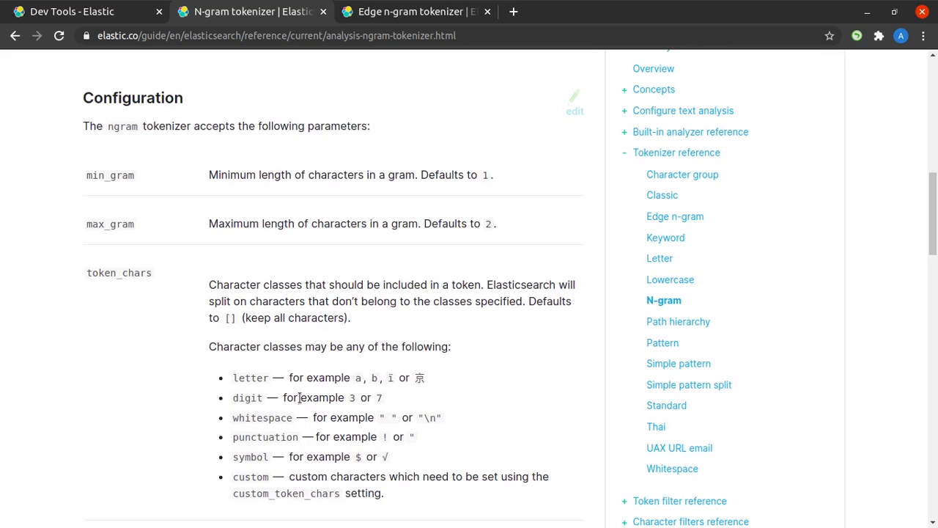
{"action": "scroll", "scroll_direction": "down", "scroll_amount": 3}
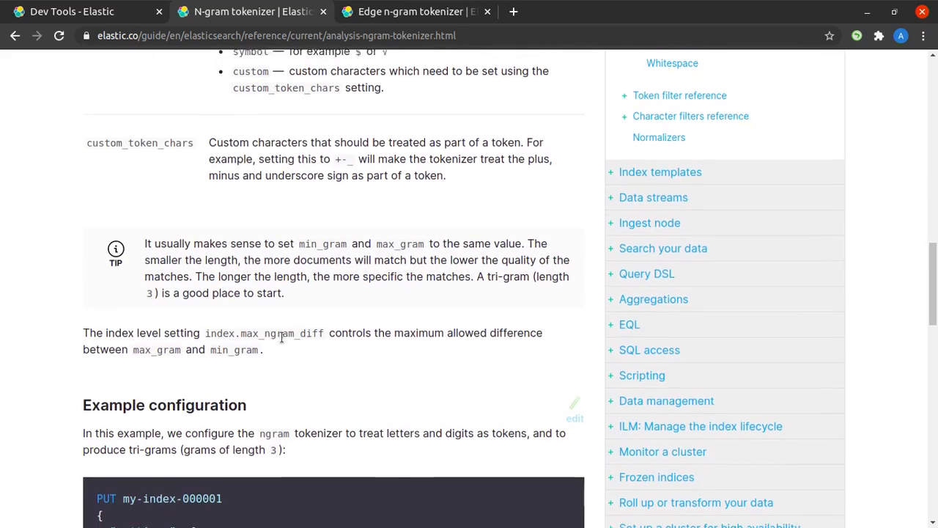
{"action": "scroll", "scroll_direction": "down", "scroll_amount": 3}
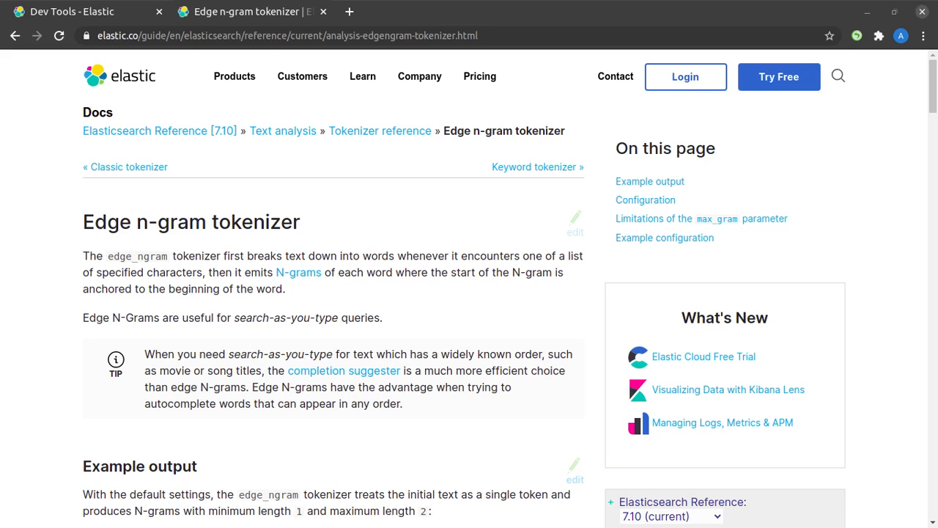
- Scroll the Edge n-gram tokenizer page, highlighting the edge_ngram tokenizer name in the example
{"action": "scroll", "scroll_direction": "down", "scroll_amount": 3}
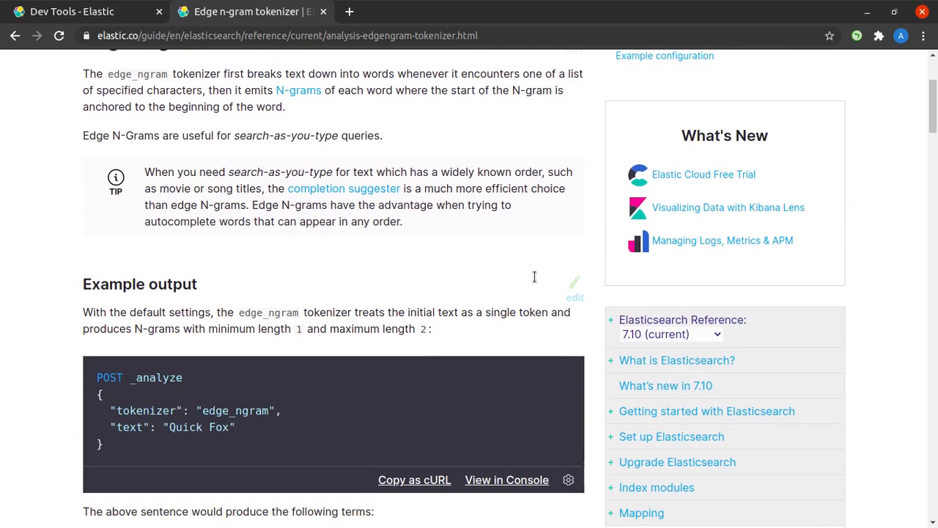
{"action": "scroll", "scroll_direction": "down", "scroll_amount": 3}
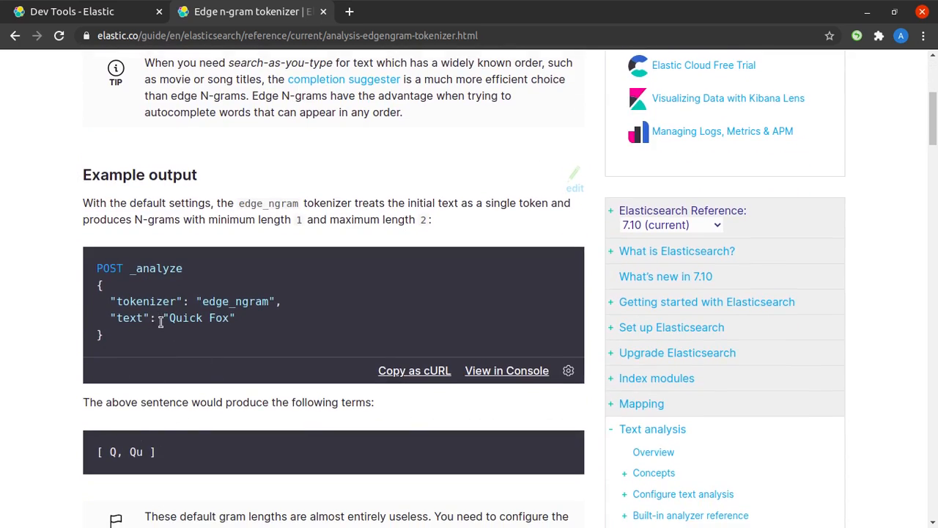
{"action": "double_click", "coordinate": [235, 302]}
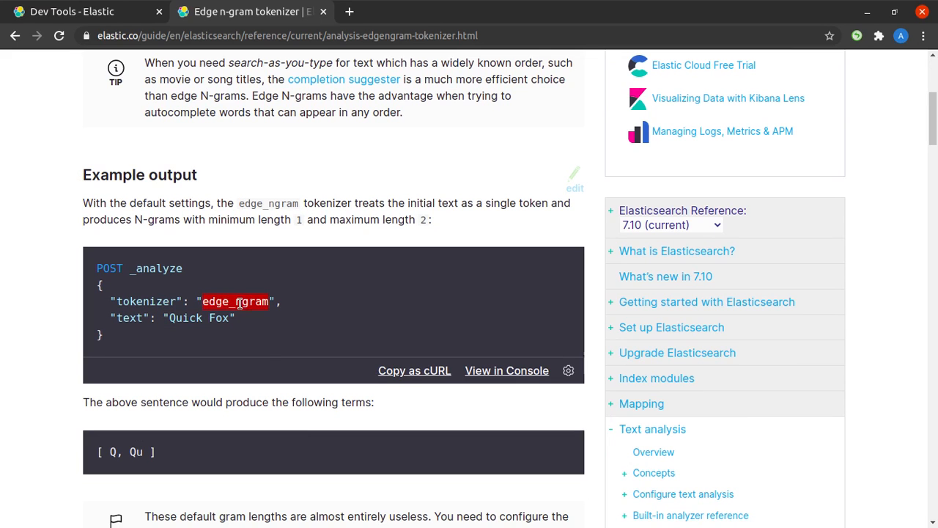
{"action": "scroll", "scroll_direction": "down", "scroll_amount": 3}
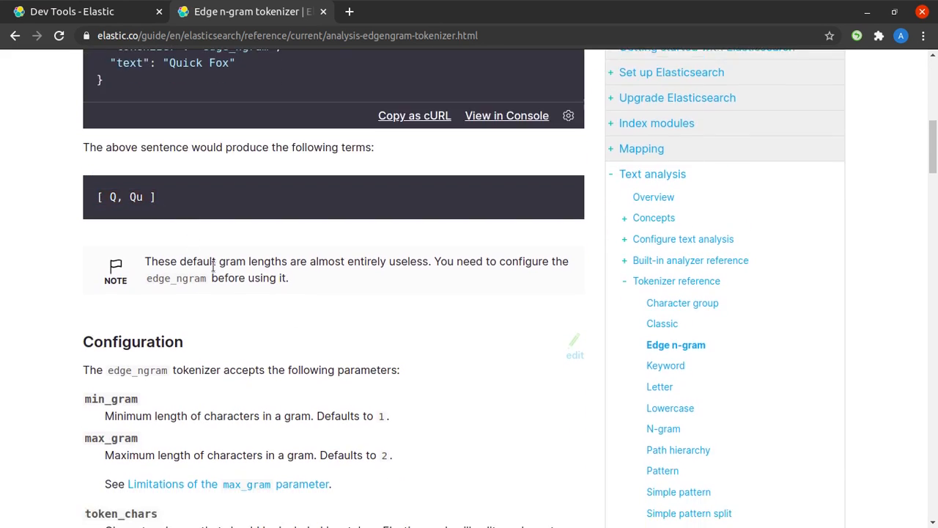
{"action": "scroll", "scroll_direction": "down", "scroll_amount": 3}
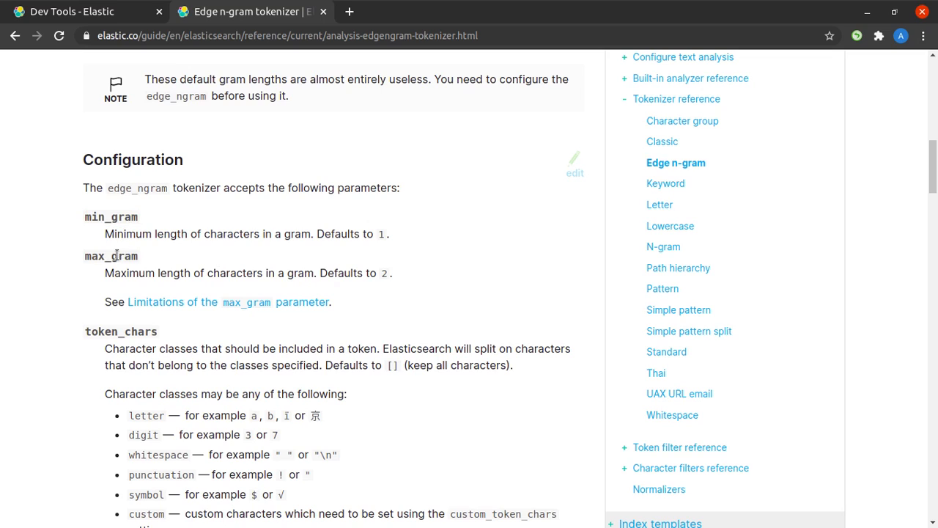
{"action": "mouse_move", "coordinate": [158, 228]}
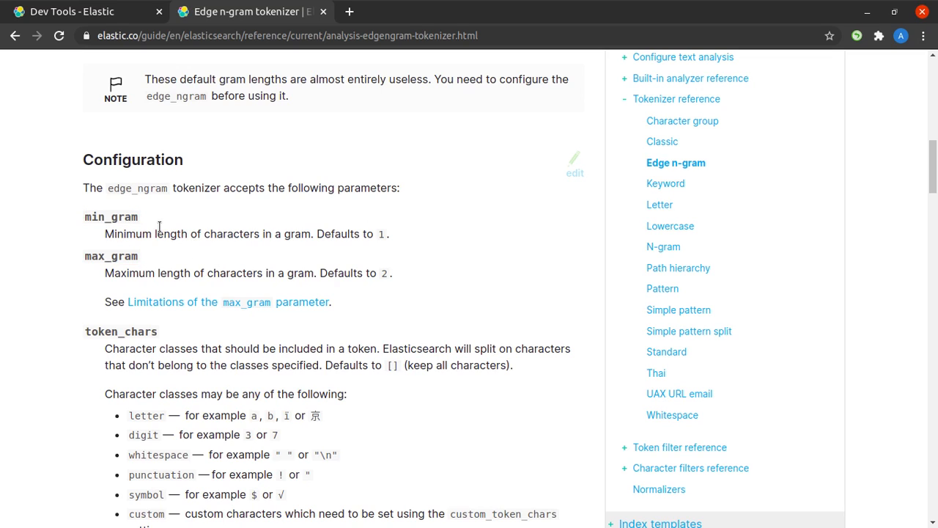
{"action": "mouse_move", "coordinate": [238, 287]}
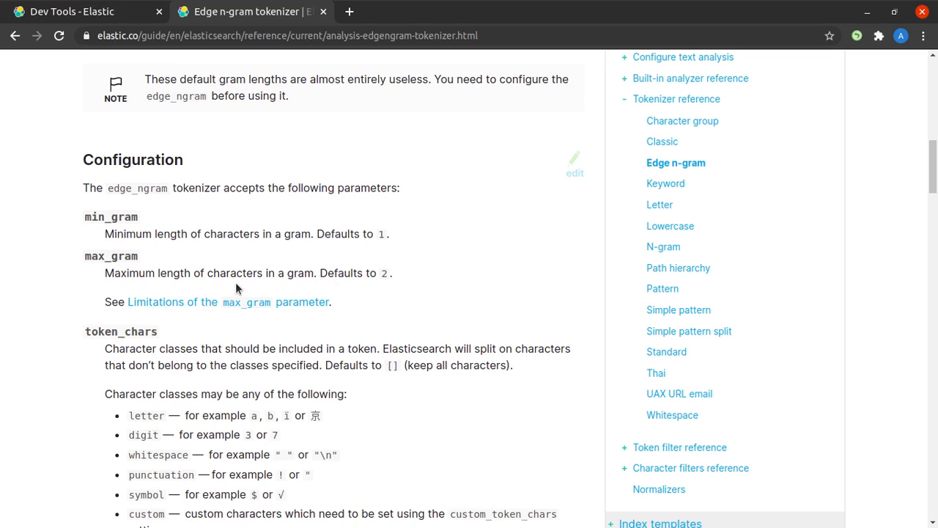
{"action": "mouse_move", "coordinate": [393, 367]}
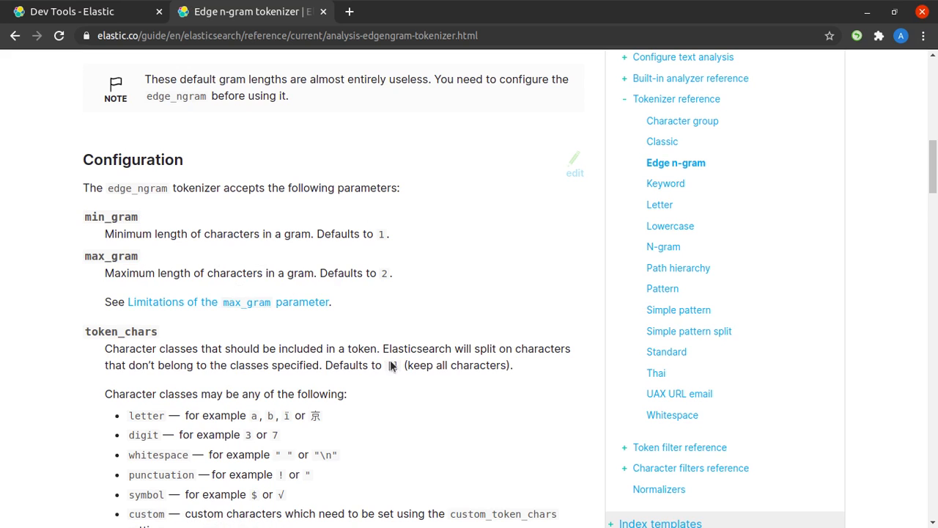
- Reach the PUT my-index-00001 example with min_gram 2 and max_gram 10, noting the custom character class
{"action": "scroll", "scroll_direction": "down", "scroll_amount": 3}
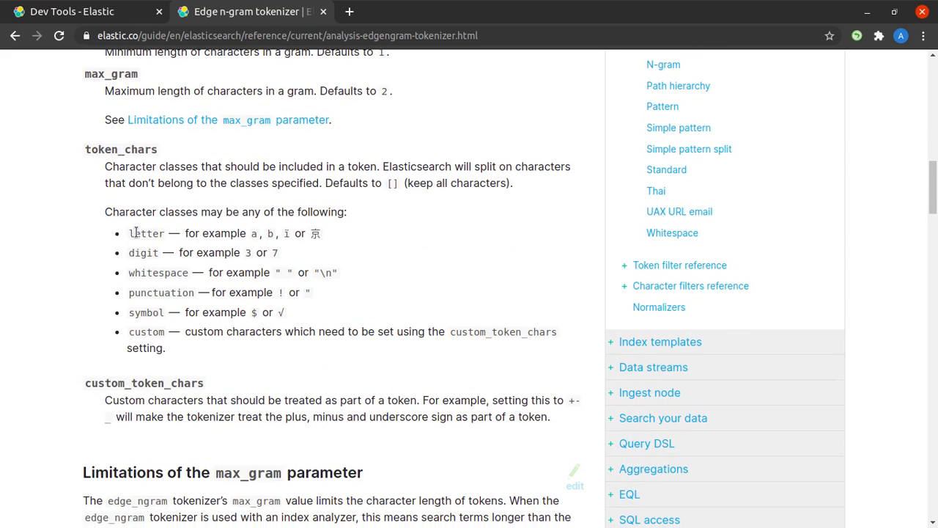
{"action": "double_click", "coordinate": [159, 271]}
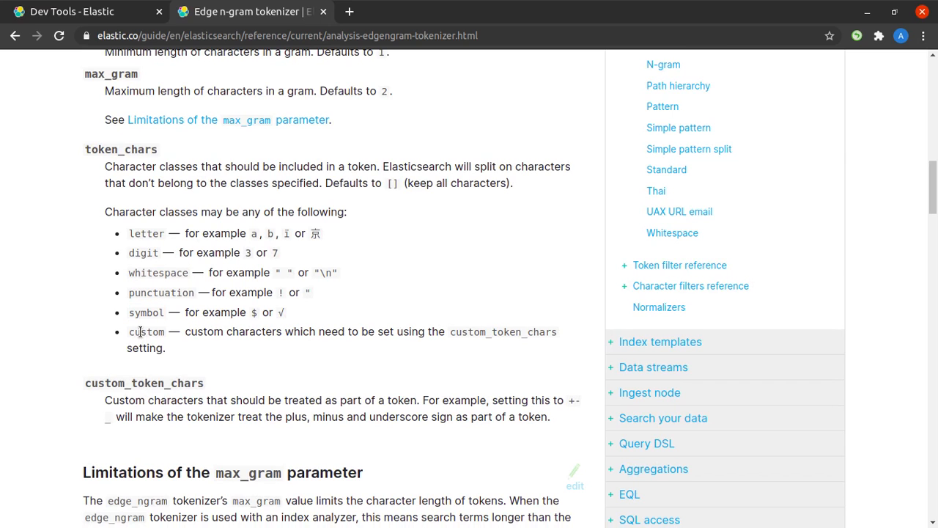
{"action": "double_click", "coordinate": [146, 331]}
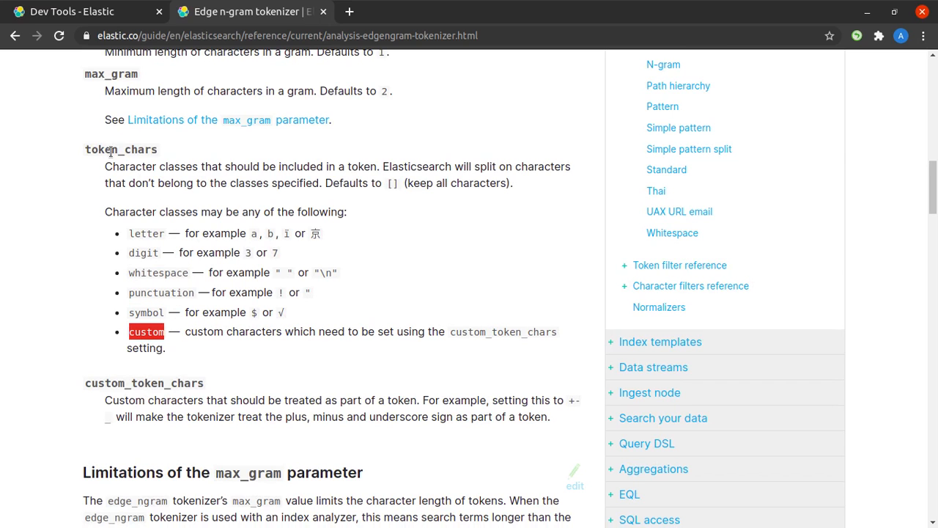
{"action": "scroll", "scroll_direction": "down", "scroll_amount": 3}
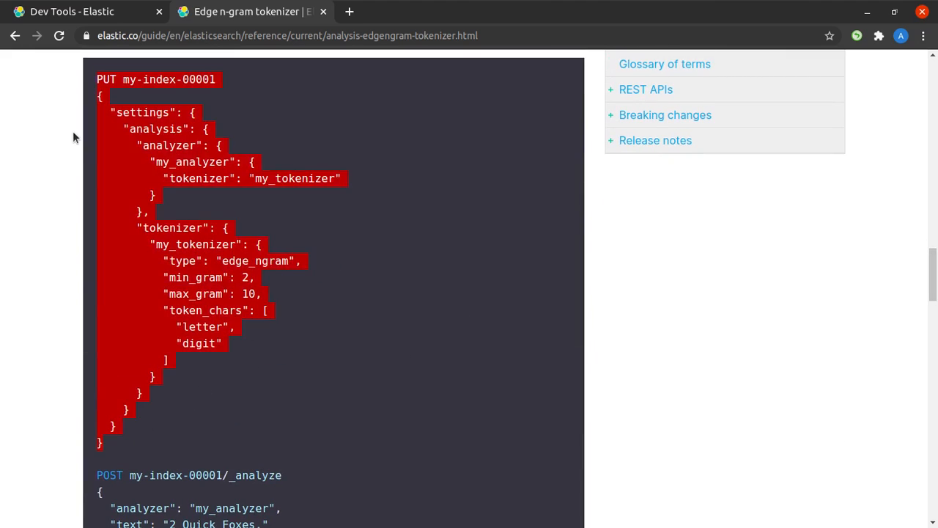
{"action": "mouse_move", "coordinate": [374, 349]}
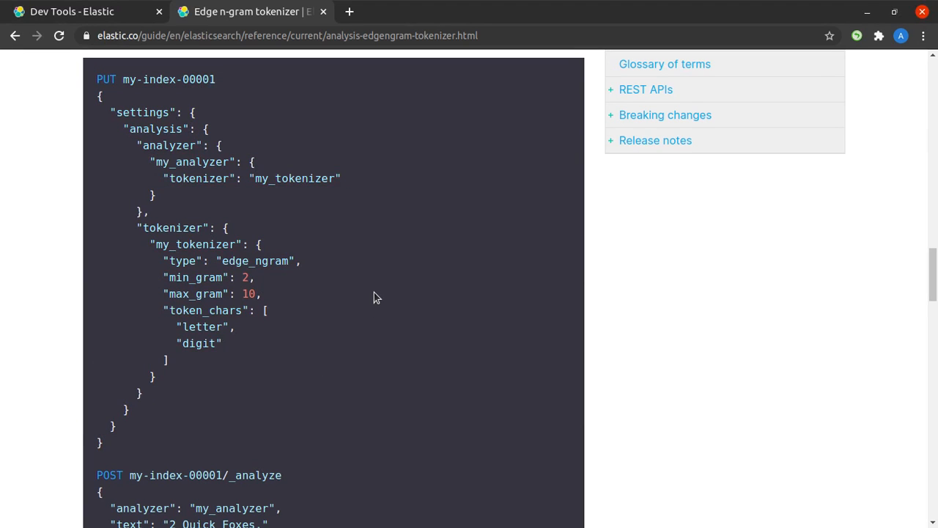
{"action": "mouse_move", "coordinate": [349, 294]}
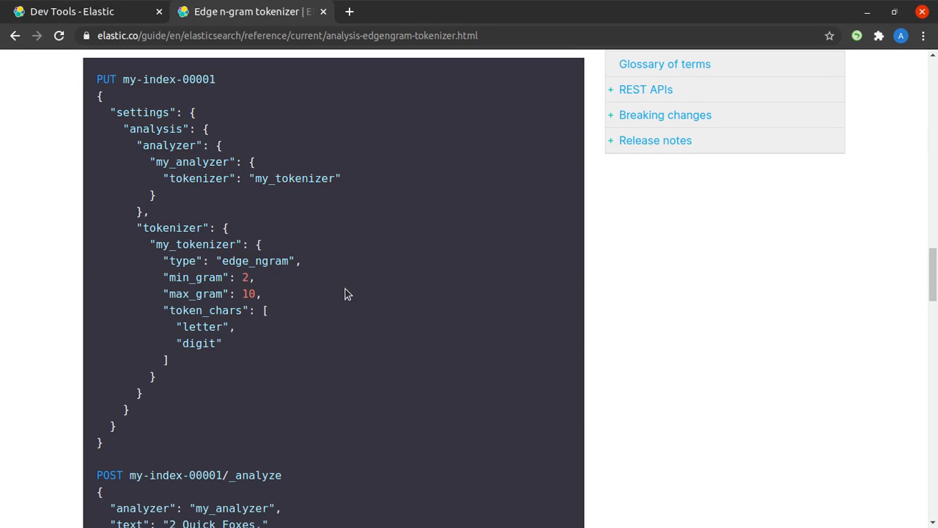
{"action": "mouse_move", "coordinate": [81, 12]}
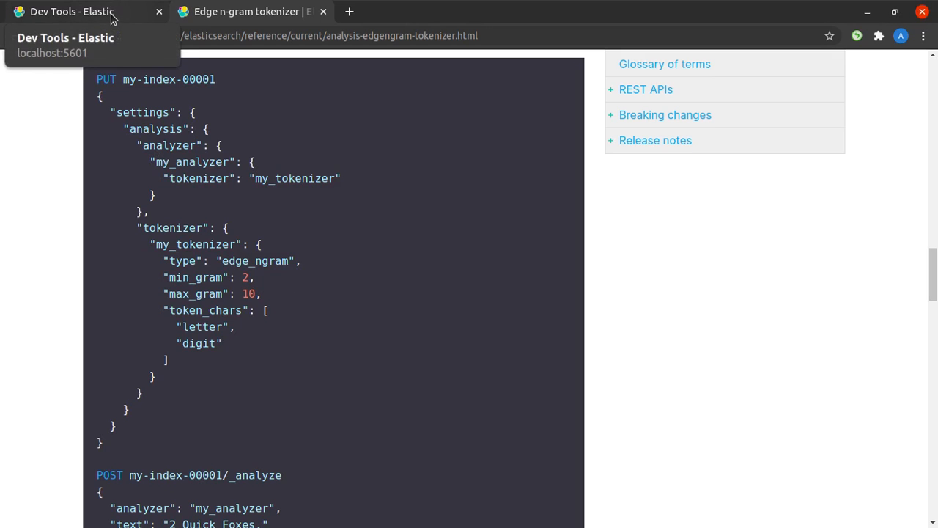
- Switch back to the Kibana console and review the PUT user settings with ngram_filter and ngram_analyzer
{"action": "left_click", "coordinate": [71, 11]}
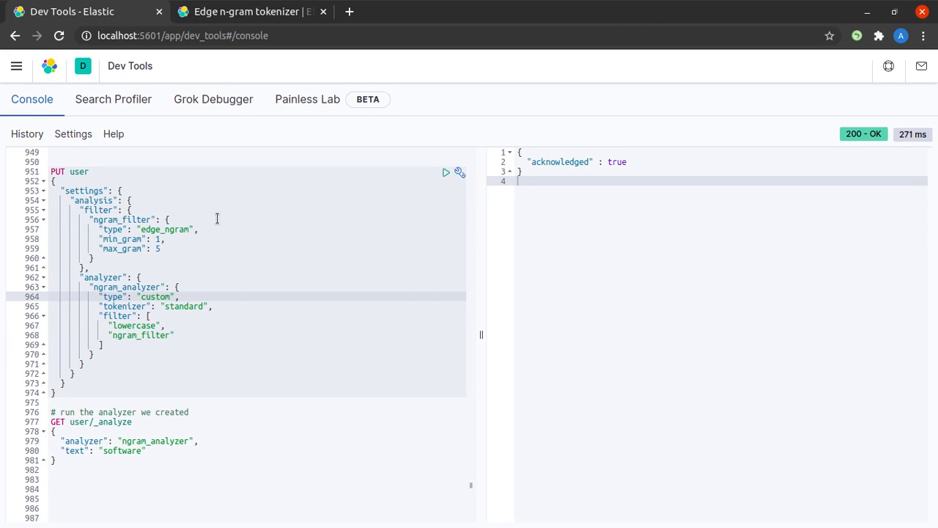
{"action": "mouse_move", "coordinate": [76, 191]}
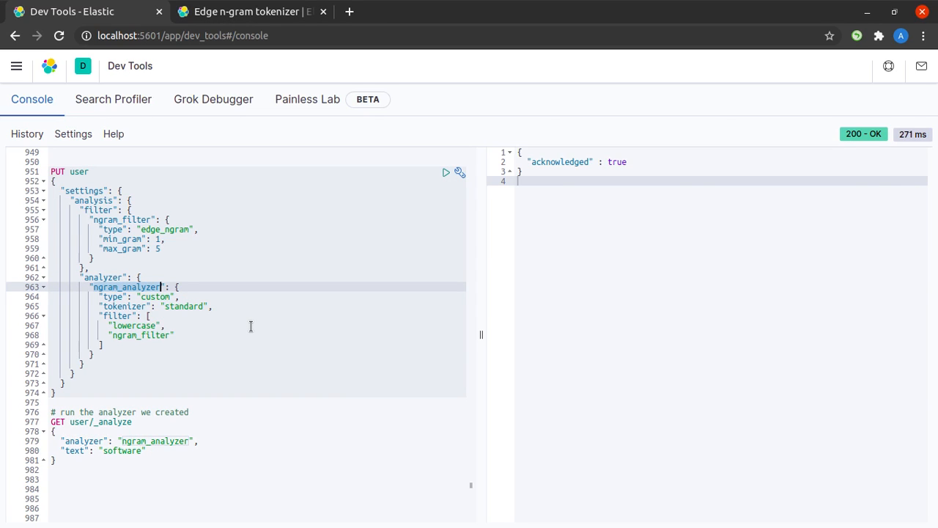
{"action": "mouse_move", "coordinate": [140, 290]}
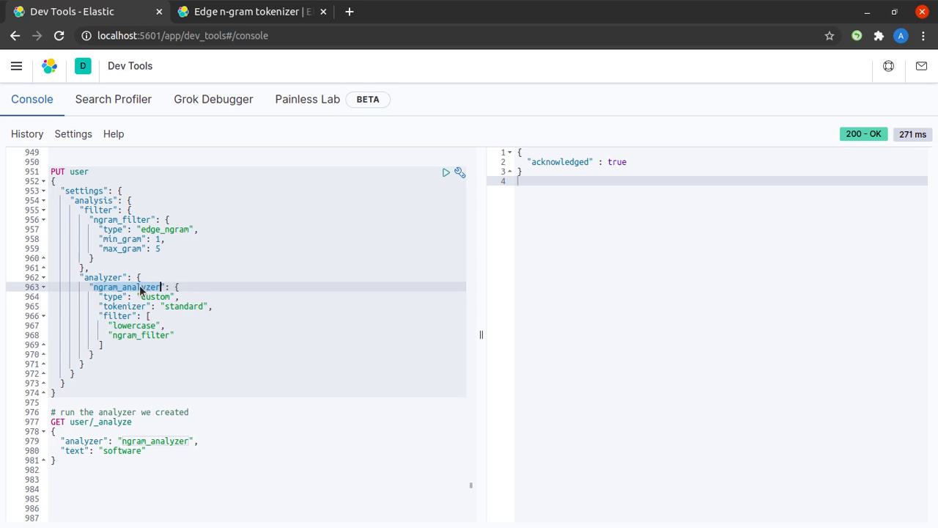
{"action": "mouse_move", "coordinate": [181, 346]}
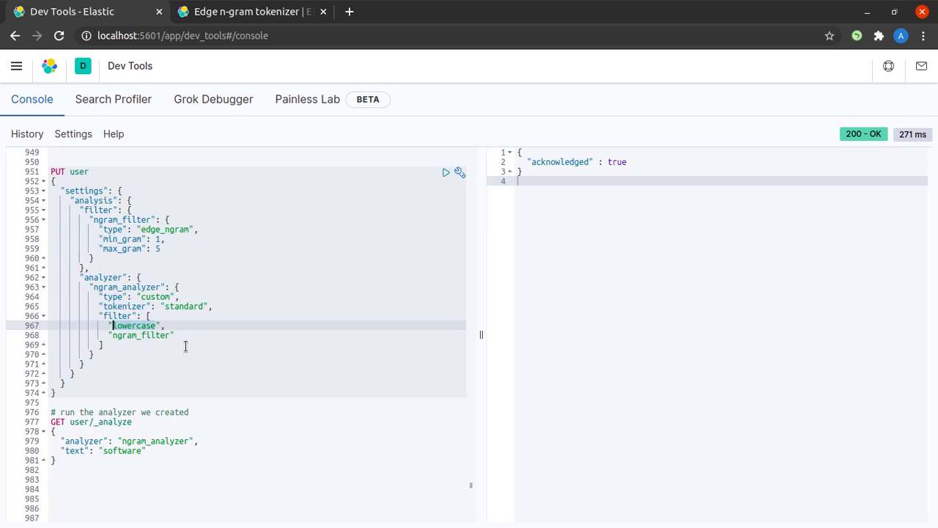
{"action": "left_click", "coordinate": [144, 334]}
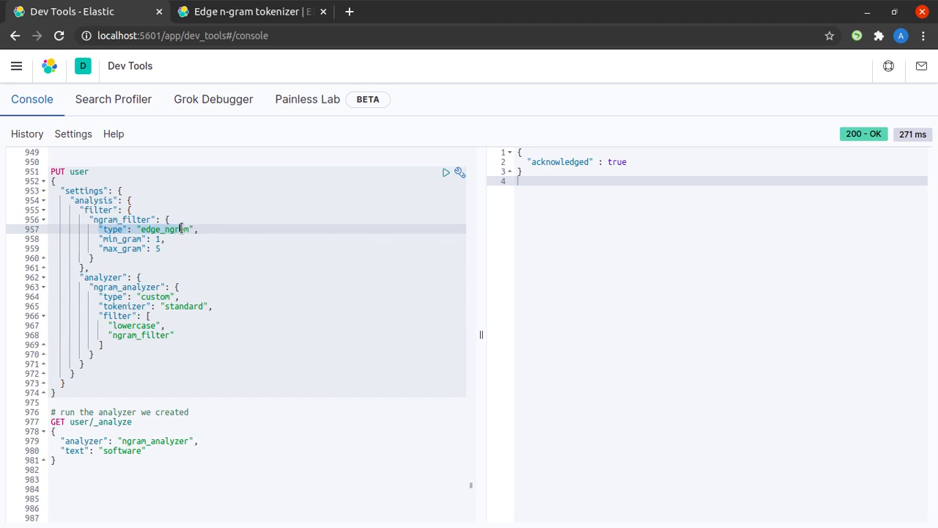
{"action": "left_click", "coordinate": [200, 229]}
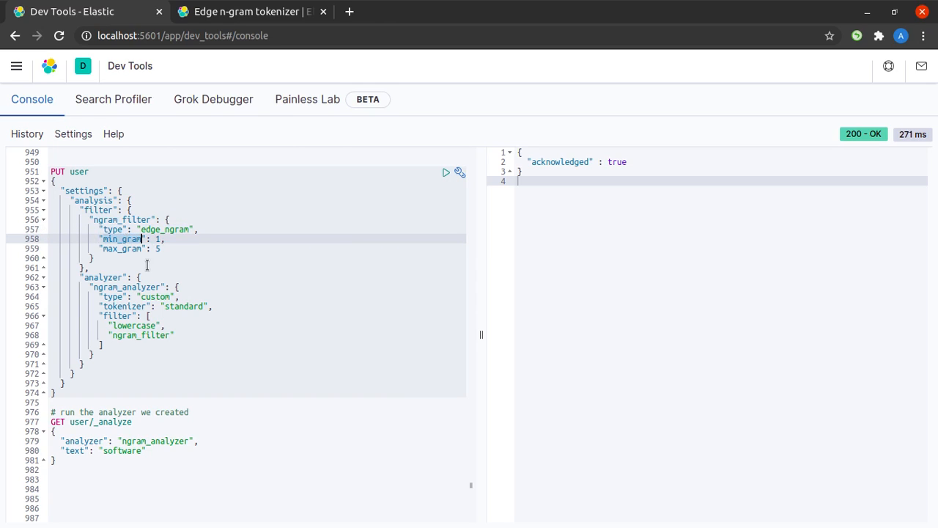
{"action": "mouse_move", "coordinate": [137, 262]}
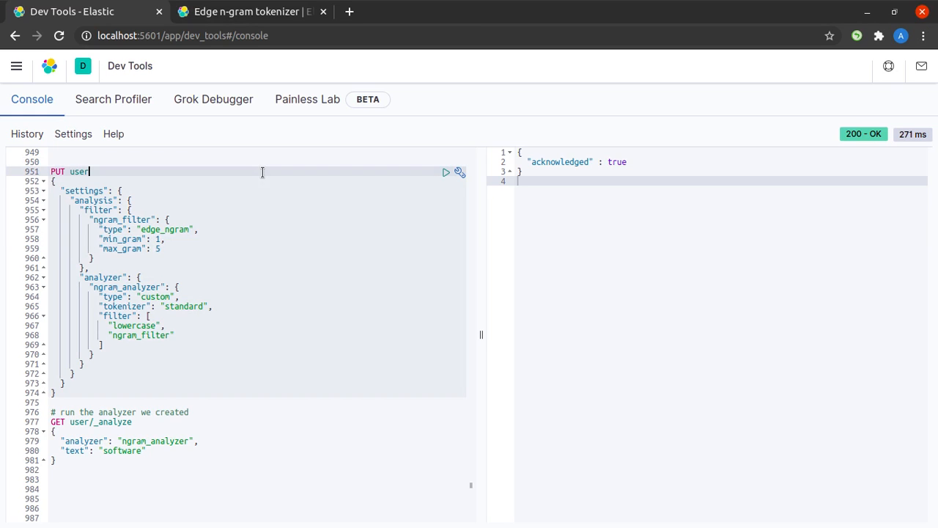
- Send the PUT user request with the edge_ngram analyzer, getting acknowledged for index user
{"action": "left_click", "coordinate": [445, 171]}
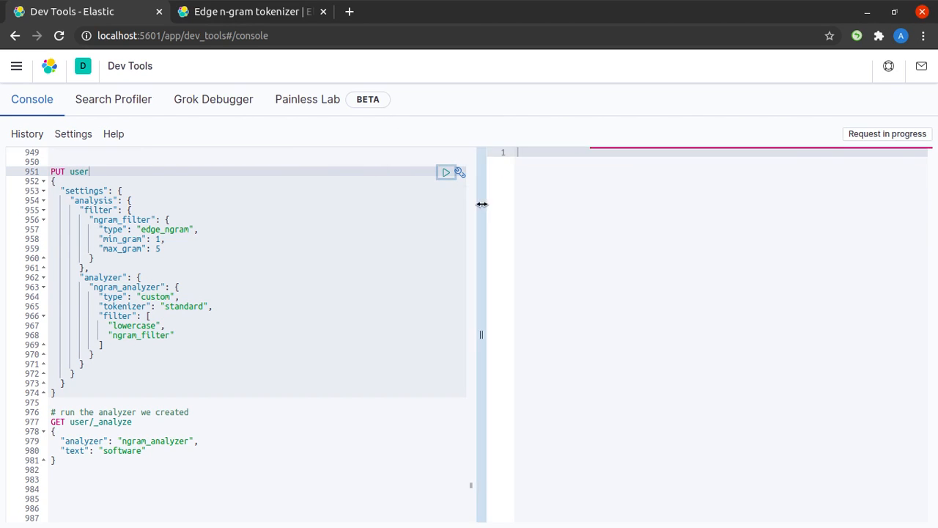
{"action": "left_click", "coordinate": [446, 172]}
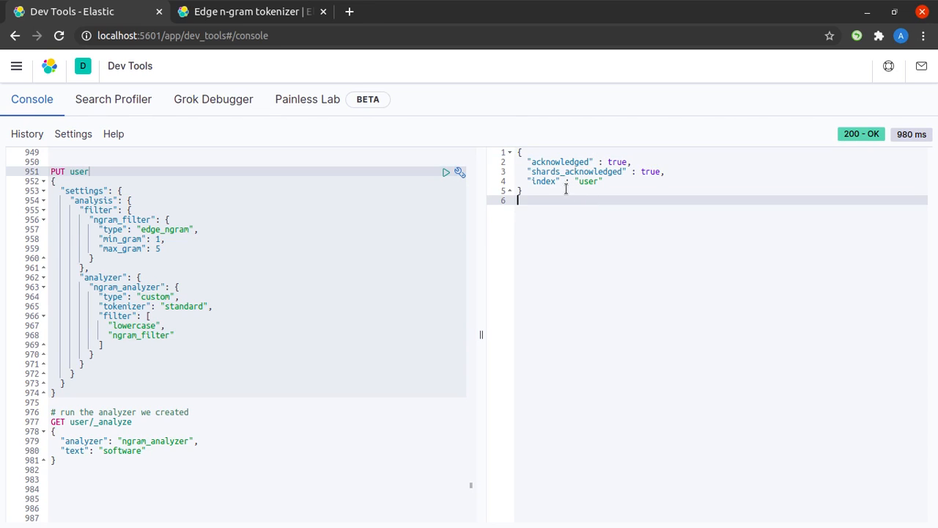
{"action": "double_click", "coordinate": [561, 161]}
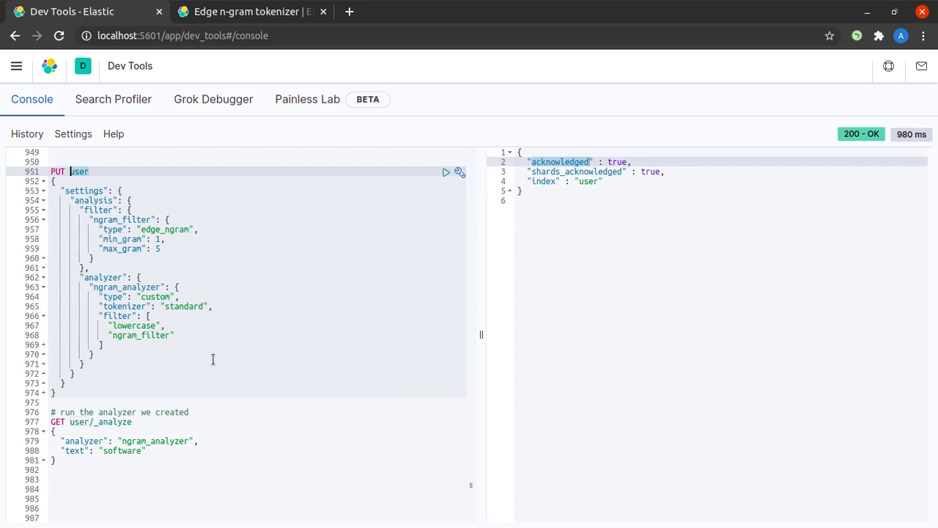
{"action": "mouse_move", "coordinate": [152, 421]}
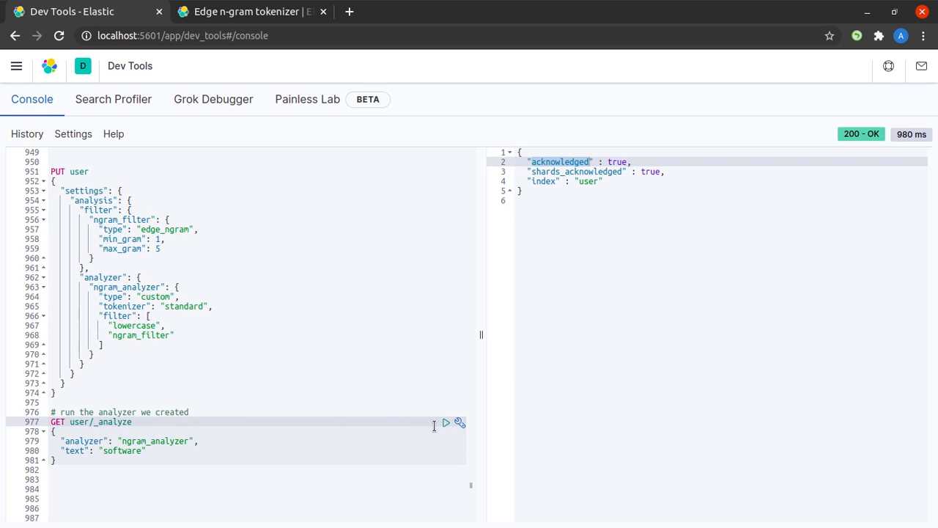
- Run user/_analyze with ngram_analyzer on 'software' then 'vice', showing prefix tokens v to vice
{"action": "left_click", "coordinate": [445, 422]}
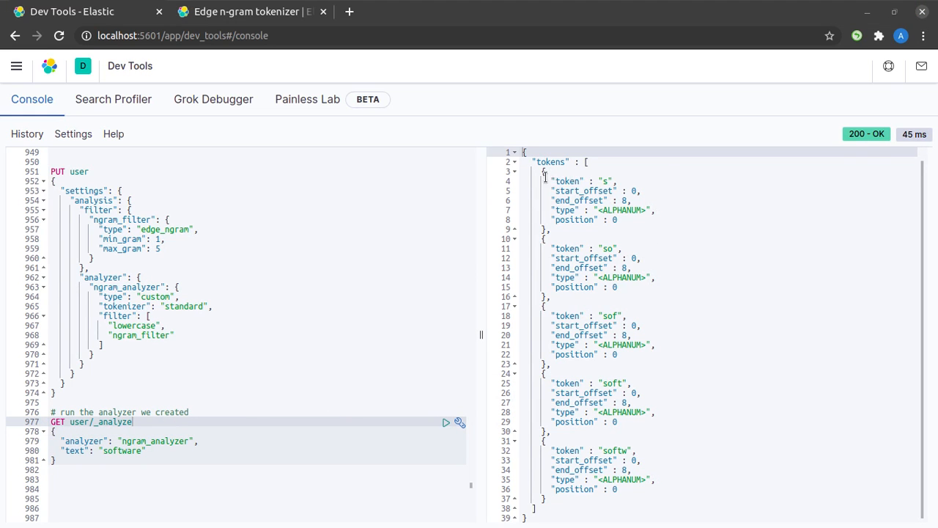
{"action": "mouse_move", "coordinate": [545, 182]}
{"action": "type", "text": "v"}
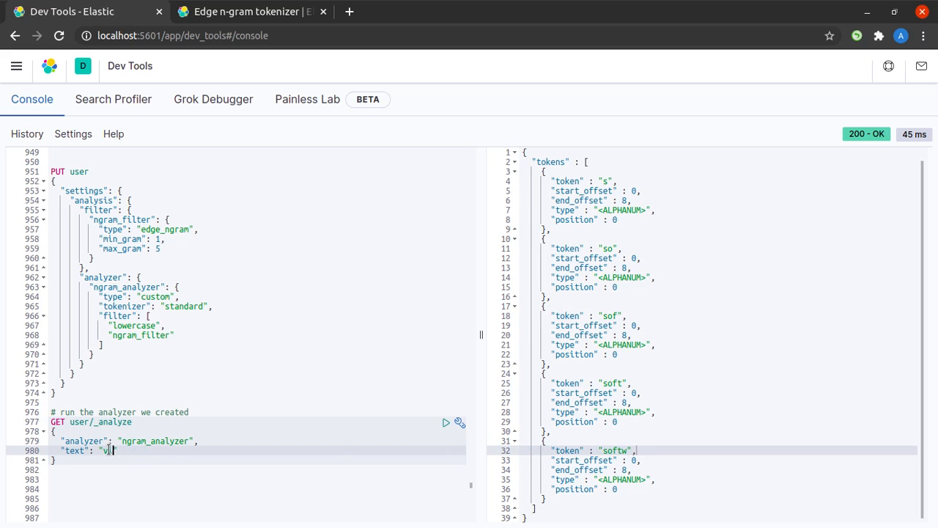
{"action": "type", "text": "ice"}
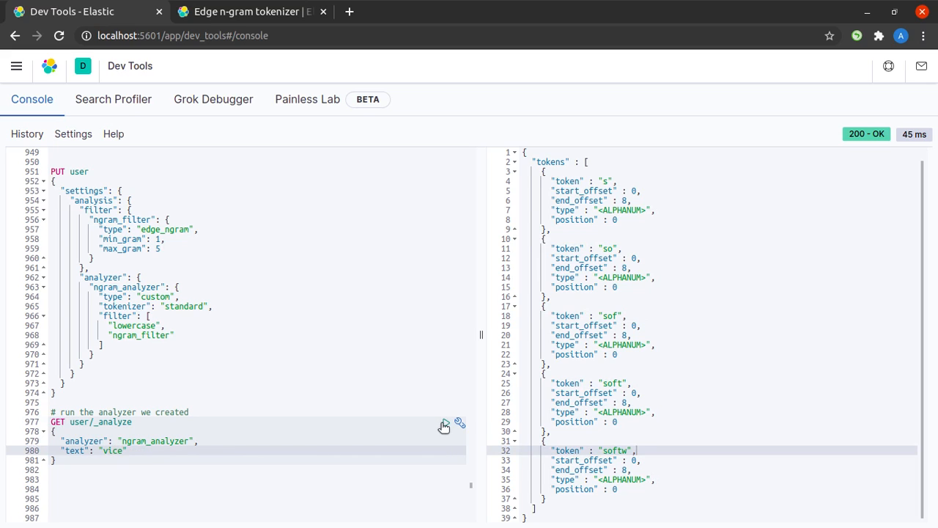
{"action": "left_click", "coordinate": [445, 423]}
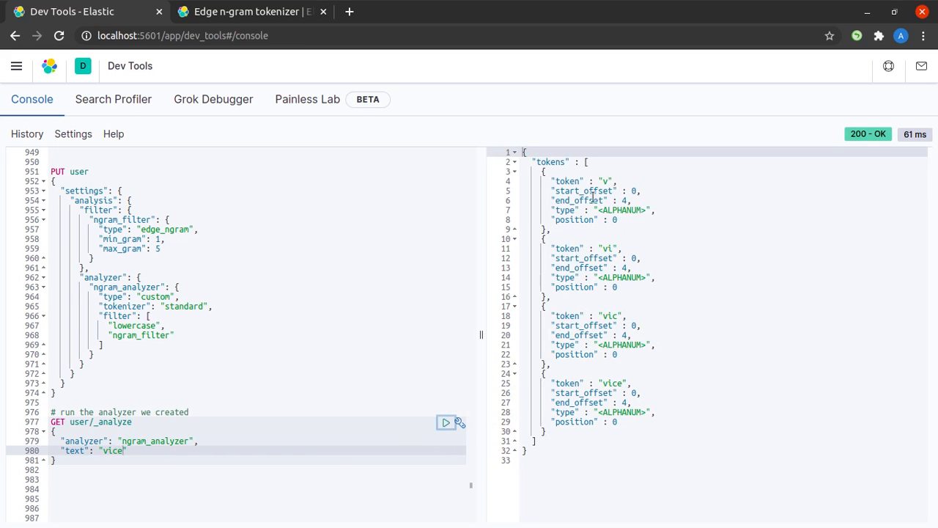
{"action": "mouse_move", "coordinate": [609, 393]}
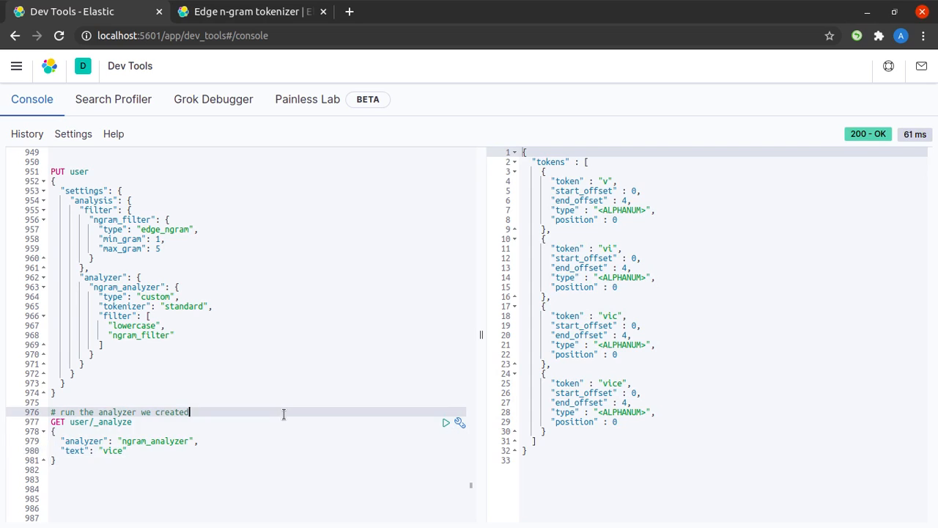
- Analyze 'software' again to get edge n-grams s through softw, then review the job_desc mapping
{"action": "type", "text": "software"}
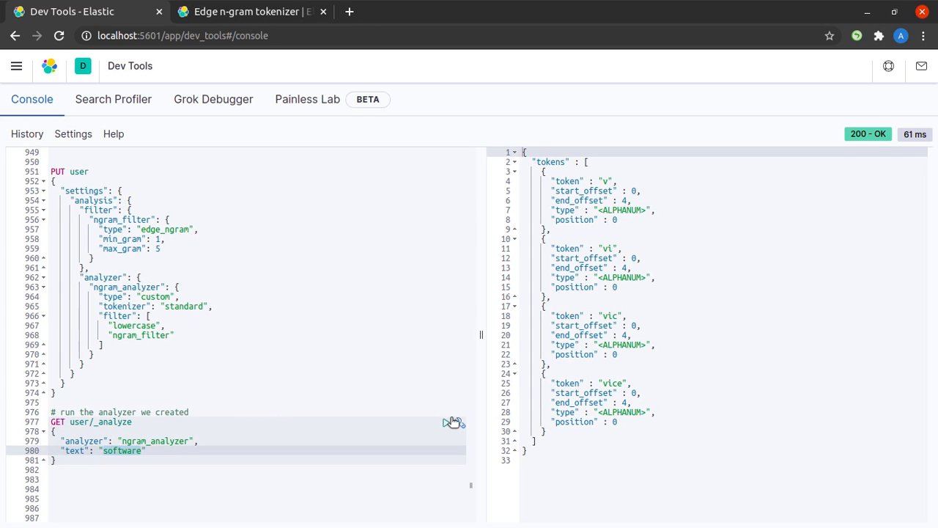
{"action": "left_click", "coordinate": [446, 423]}
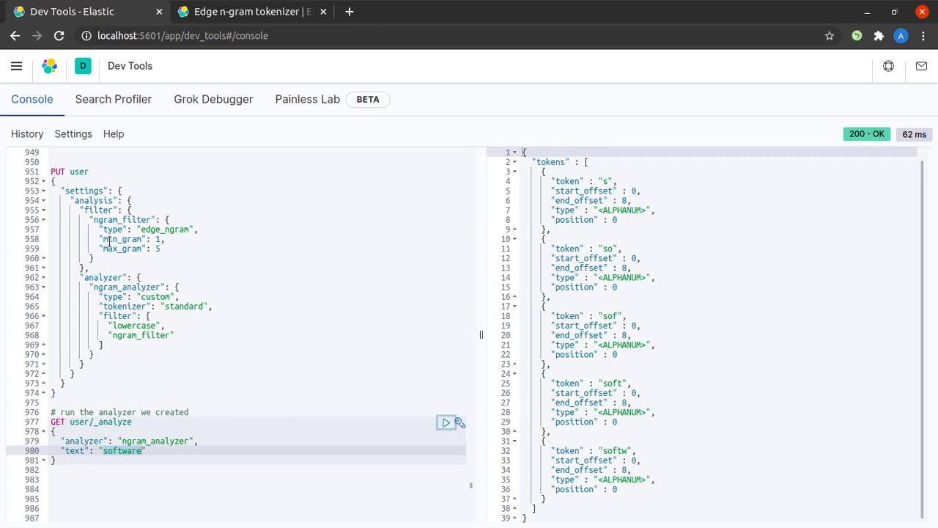
{"action": "left_click", "coordinate": [158, 249]}
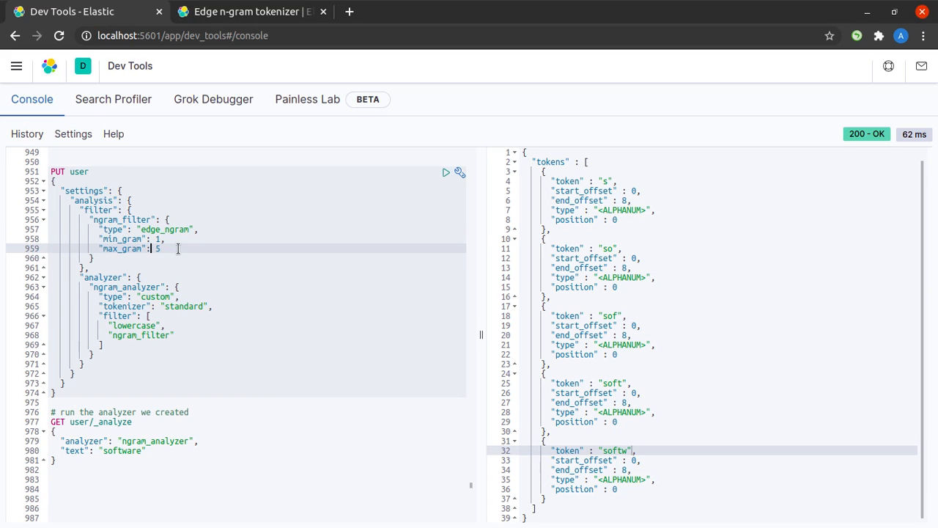
{"action": "mouse_move", "coordinate": [174, 248]}
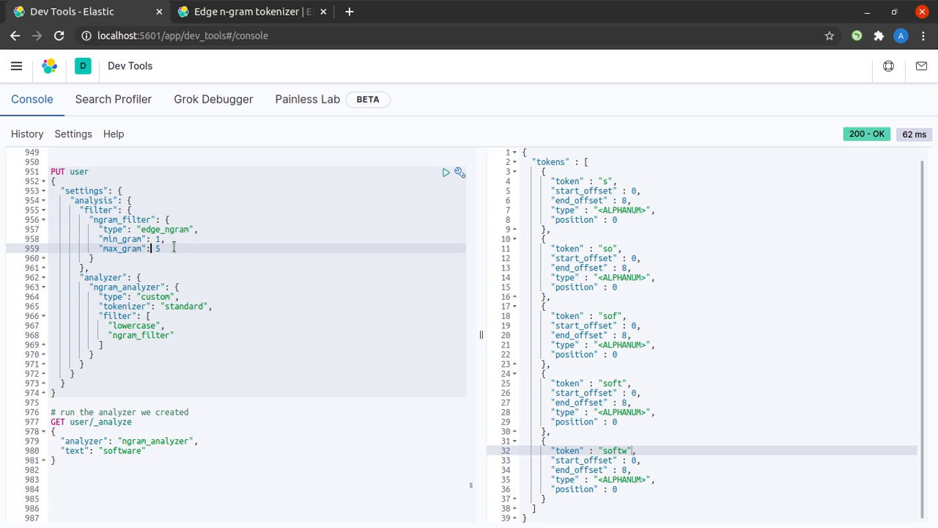
{"action": "mouse_move", "coordinate": [174, 241]}
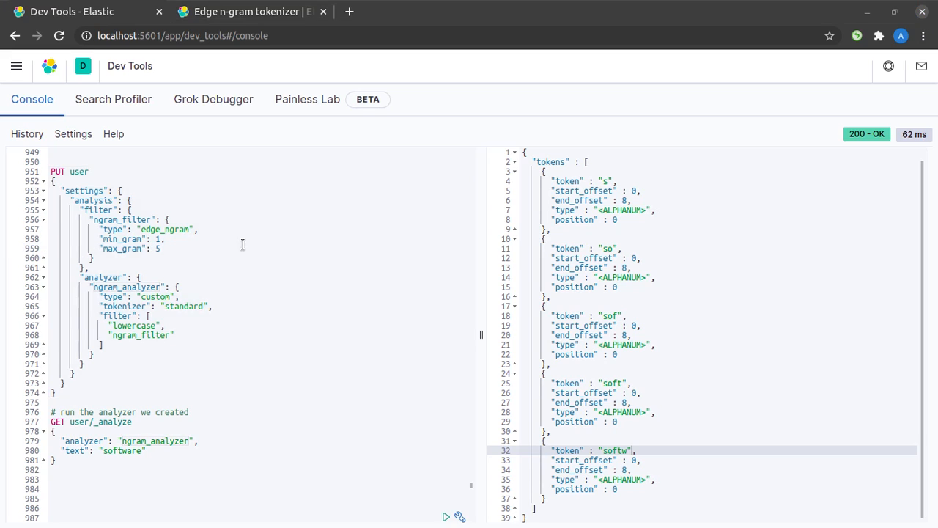
{"action": "scroll", "scroll_direction": "down", "scroll_amount": 3}
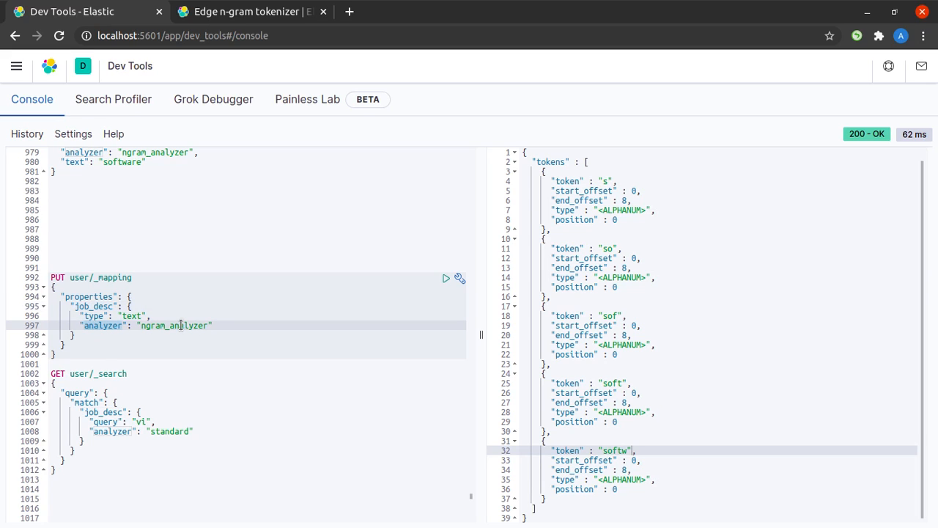
- Send PUT user/_mapping so job_desc is text analysed with ngram_analyzer, returning acknowledged true
{"action": "scroll", "scroll_direction": "down", "scroll_amount": 3}
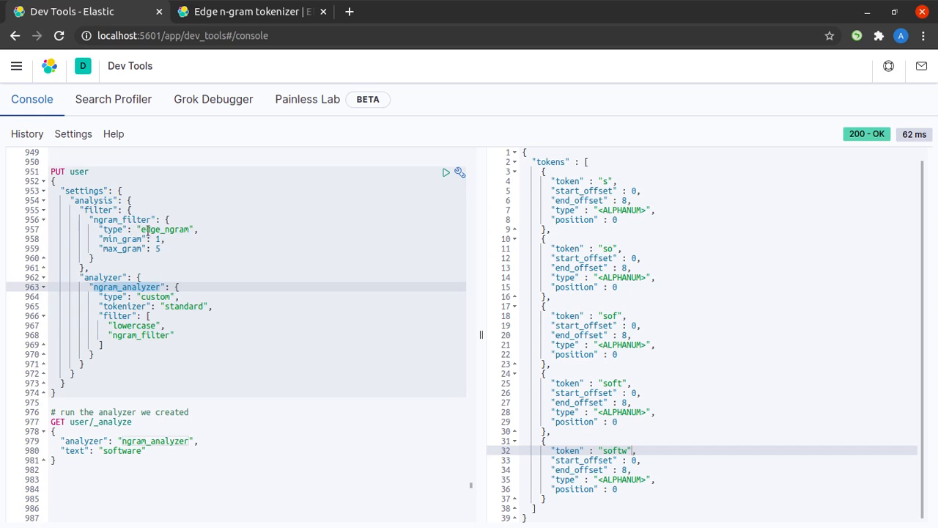
{"action": "scroll", "scroll_direction": "down", "scroll_amount": 3}
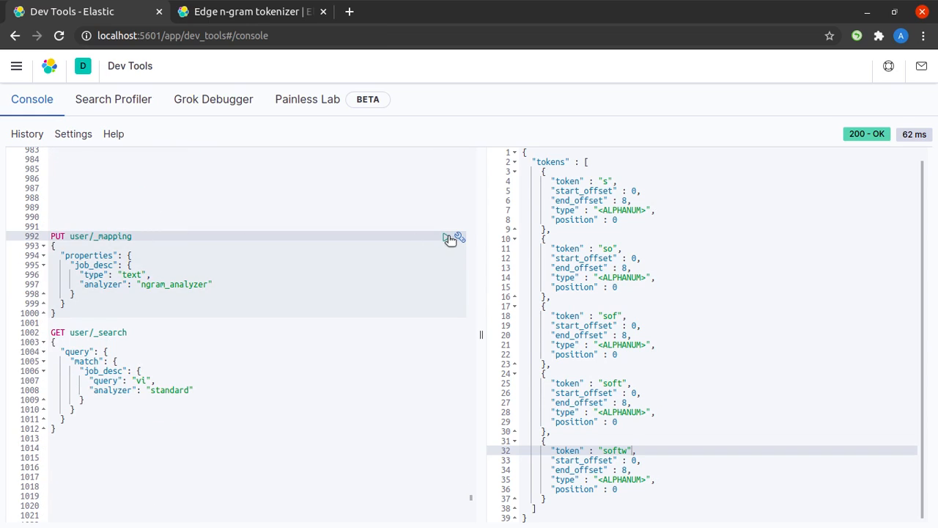
{"action": "mouse_move", "coordinate": [449, 240]}
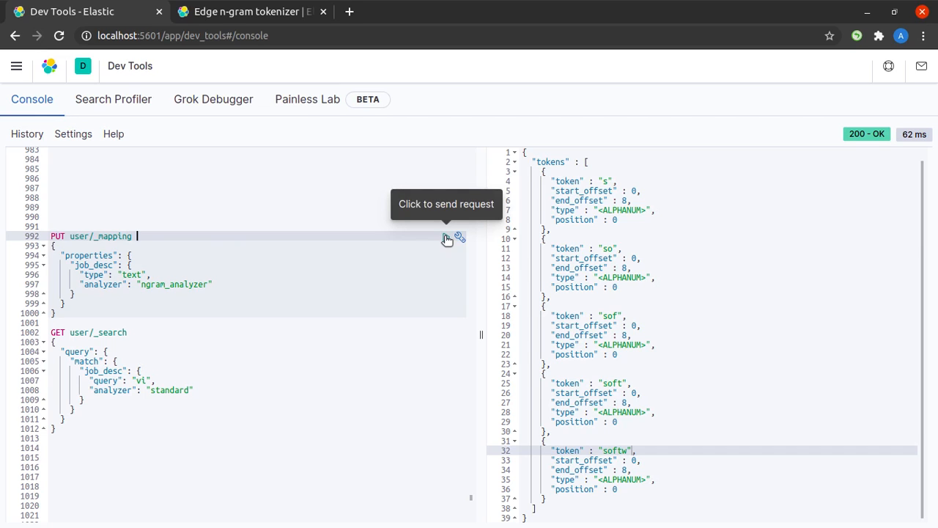
{"action": "left_click", "coordinate": [446, 236]}
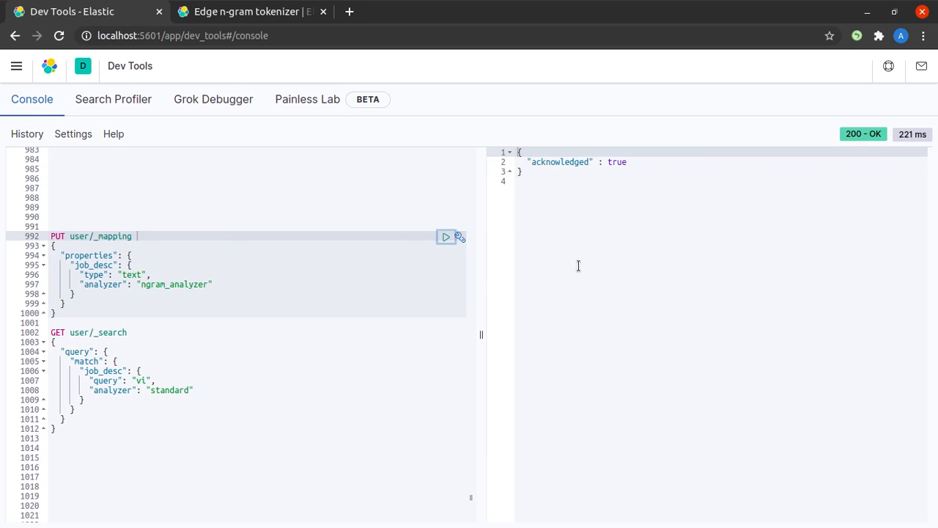
{"action": "mouse_move", "coordinate": [253, 319]}
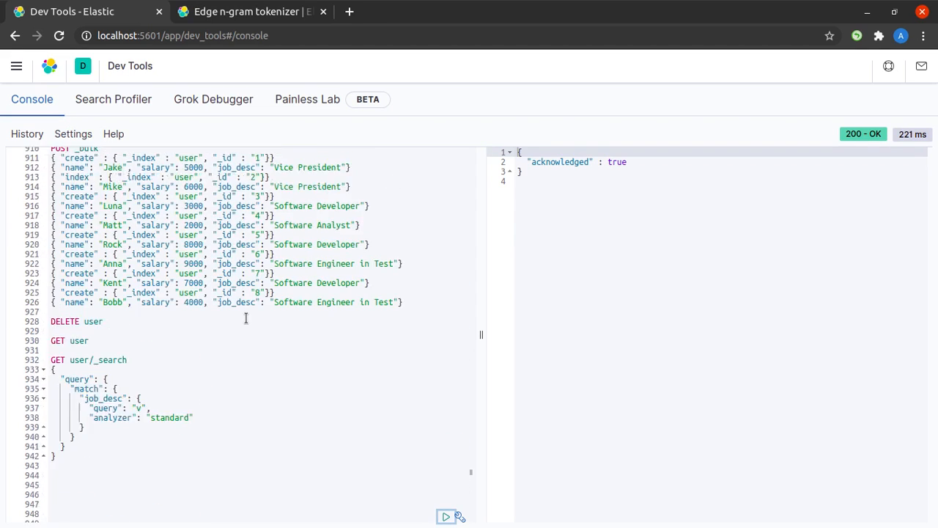
- Send the POST _bulk request indexing the eight user documents, each reported created
{"action": "scroll", "scroll_direction": "down", "scroll_amount": 3}
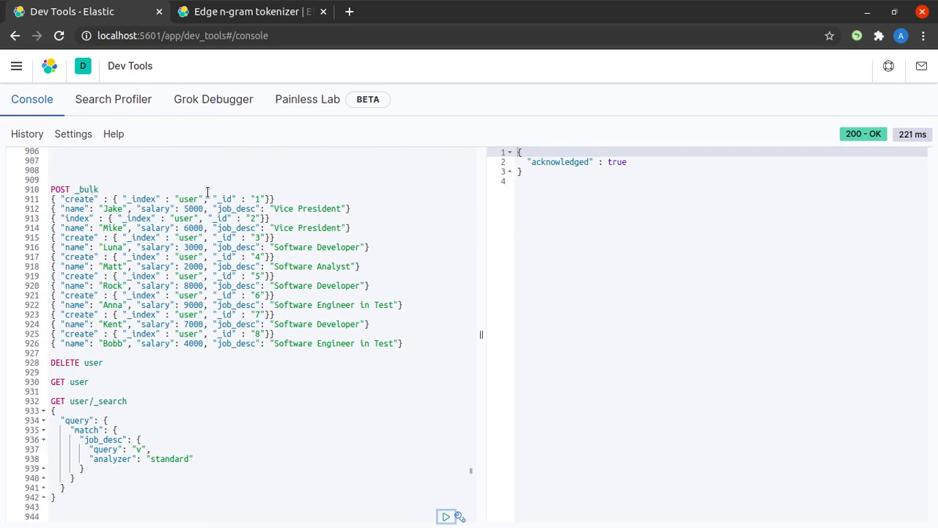
{"action": "mouse_move", "coordinate": [446, 191]}
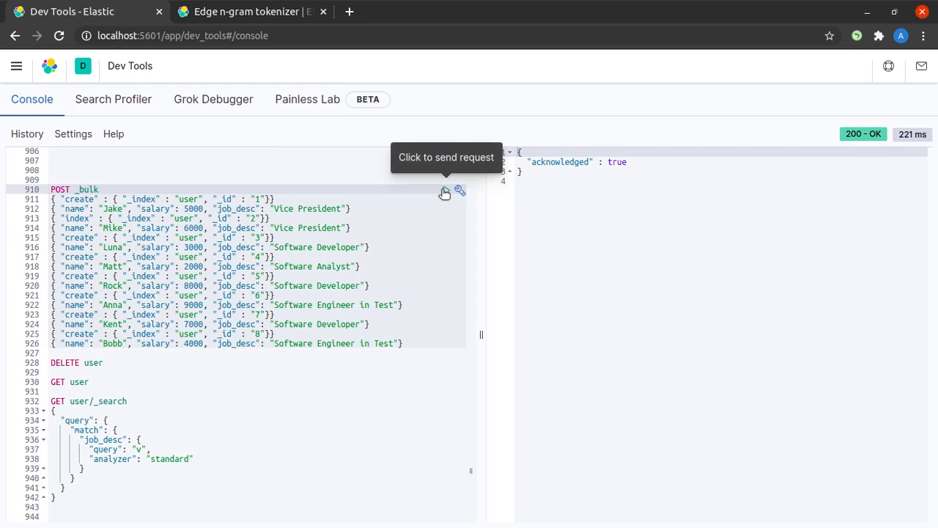
{"action": "left_click", "coordinate": [446, 191]}
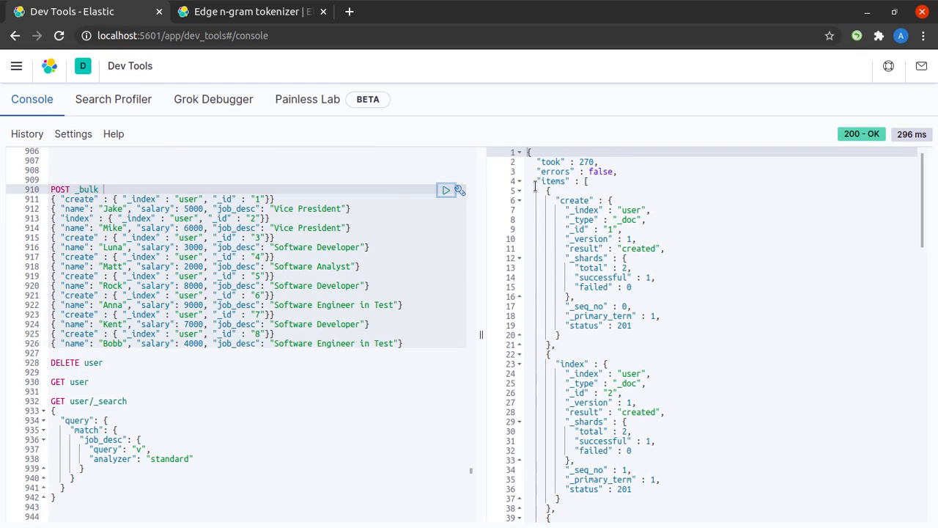
{"action": "scroll", "scroll_direction": "down", "scroll_amount": 3}
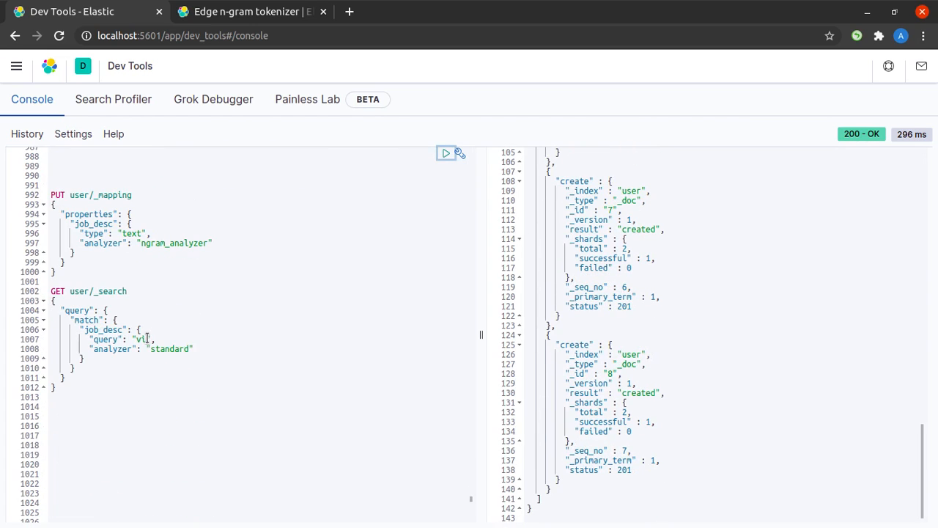
- Run the job_desc match query for "vice", then for "vic", getting the two Vice President hits
{"action": "type", "text": "ce"}
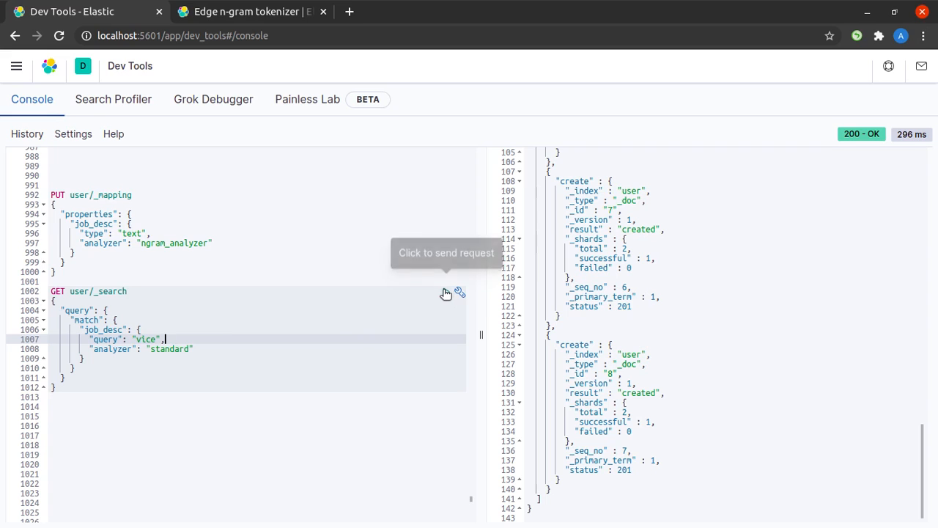
{"action": "left_click", "coordinate": [446, 292]}
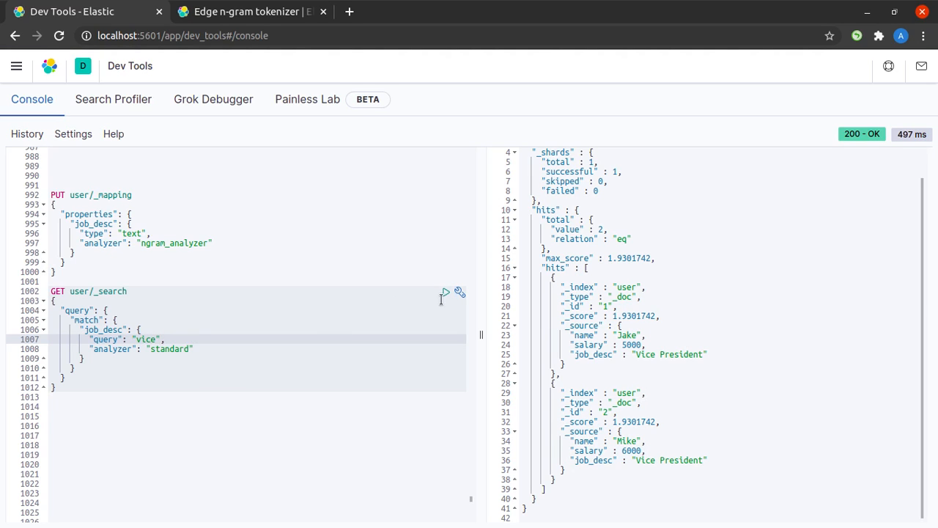
{"action": "left_click", "coordinate": [446, 292]}
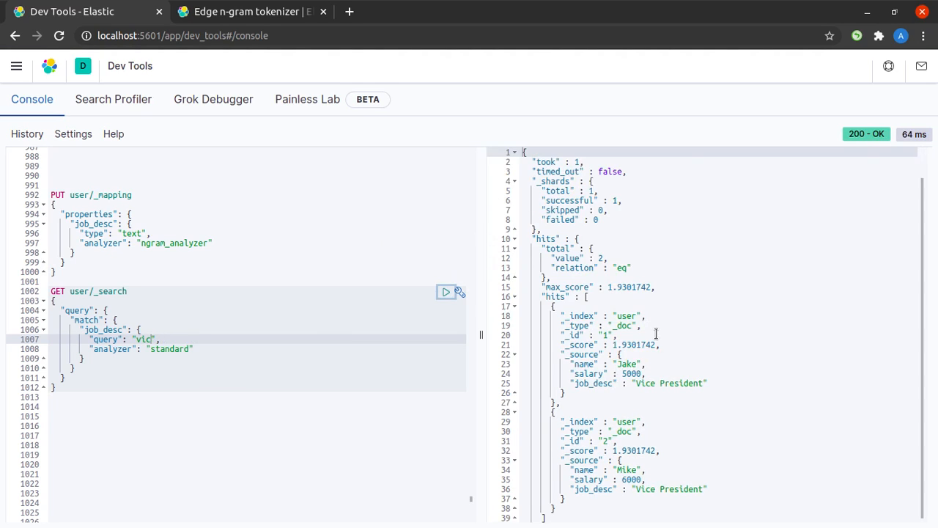
{"action": "scroll", "scroll_direction": "down", "scroll_amount": 3}
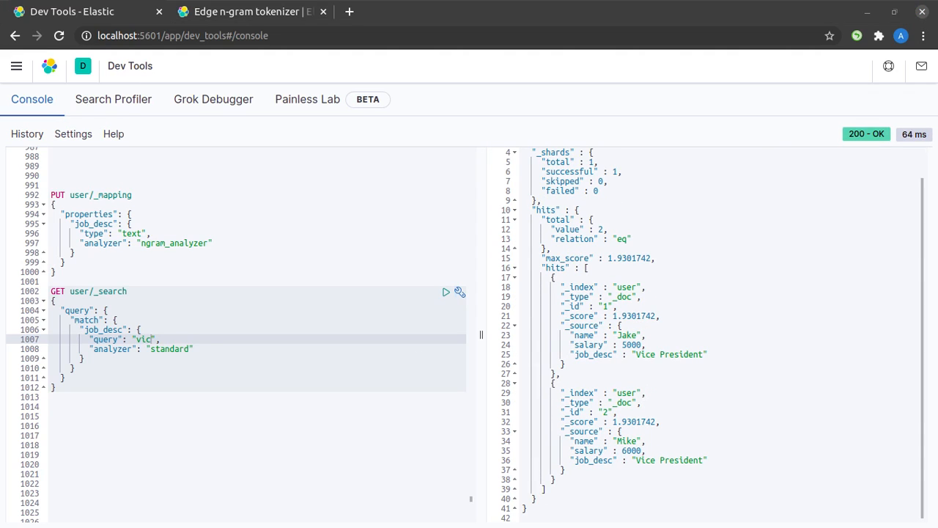
{"action": "mouse_move", "coordinate": [578, 345]}
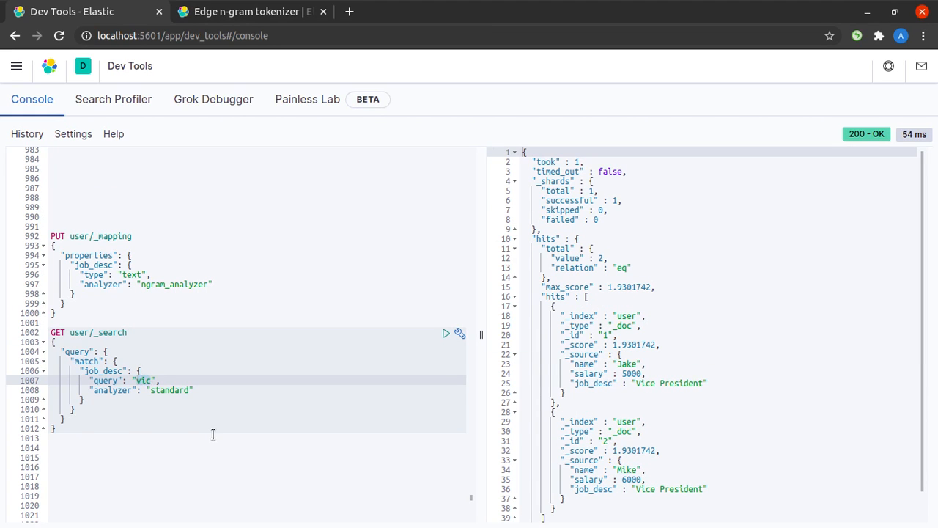
- Run the job_desc match query for "soft" and review the six Software-titled hits
{"action": "type", "text": "soft"}
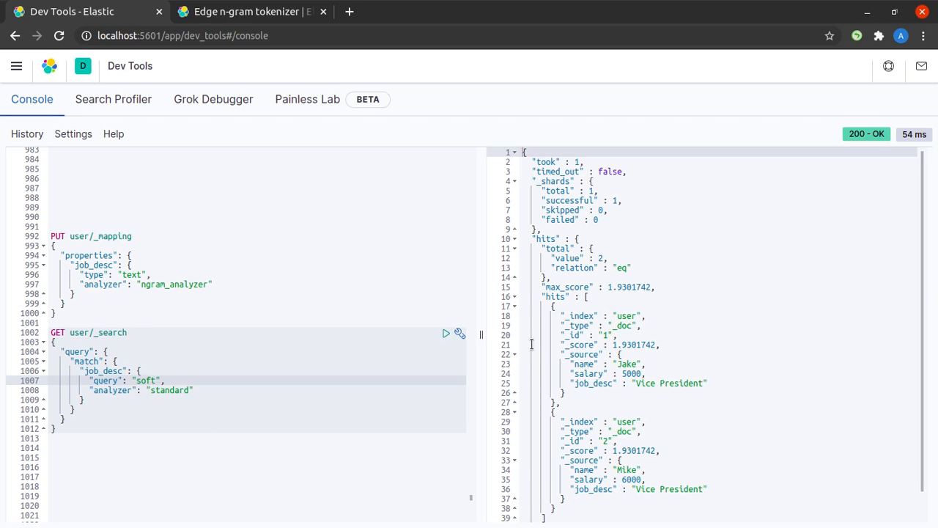
{"action": "left_click", "coordinate": [446, 334]}
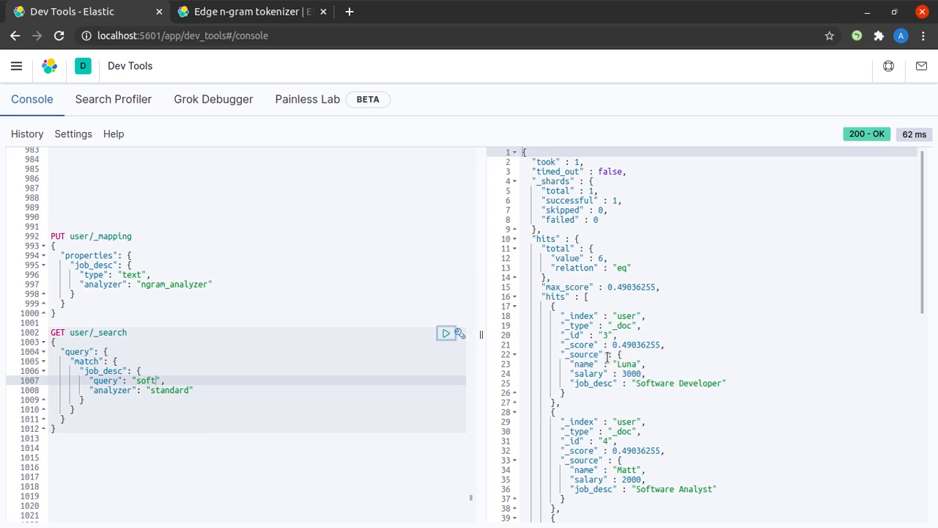
{"action": "scroll", "scroll_direction": "down", "scroll_amount": 3}
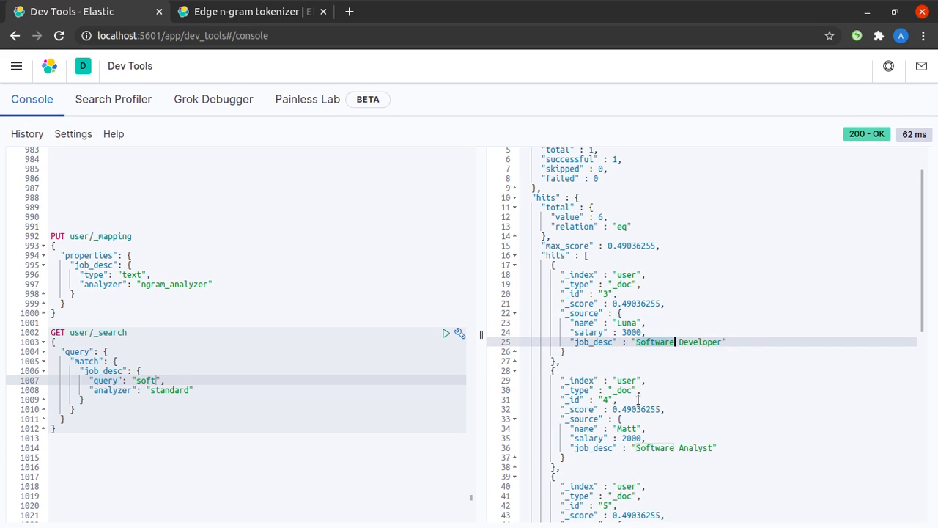
{"action": "scroll", "scroll_direction": "down", "scroll_amount": 3}
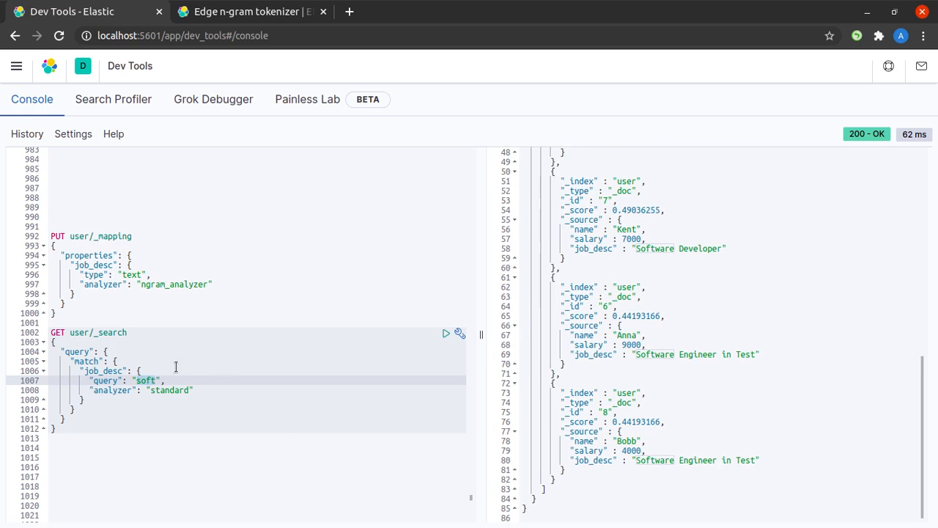
- Rerun the query as "softw", then trim the term back
{"action": "type", "text": "w"}
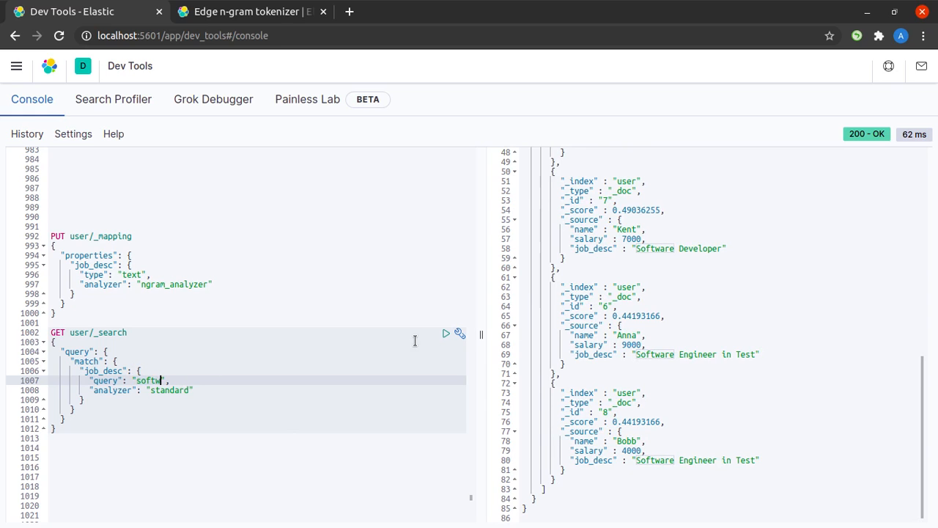
{"action": "left_click", "coordinate": [446, 334]}
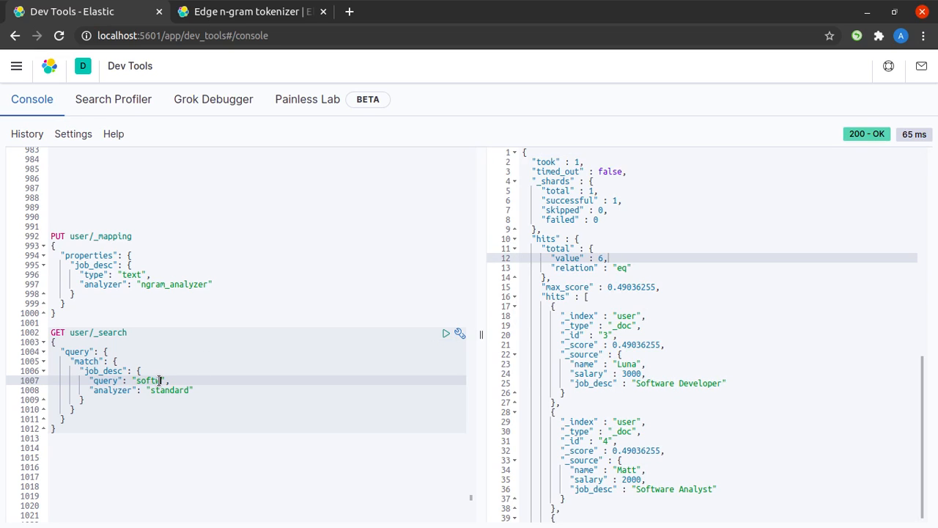
{"action": "key", "text": "Backspace"}
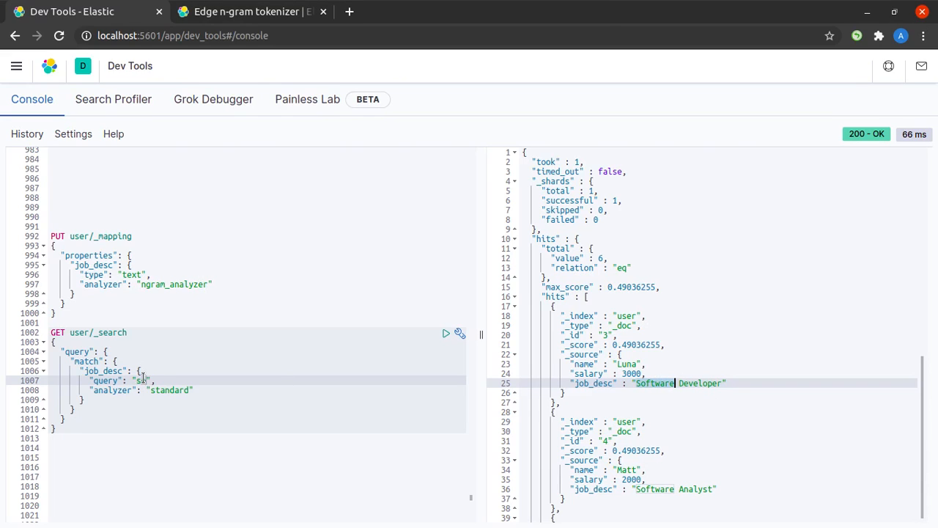
- Run the job_desc match query for the full word "Software", which returns zero hits
{"action": "type", "text": "oftware"}
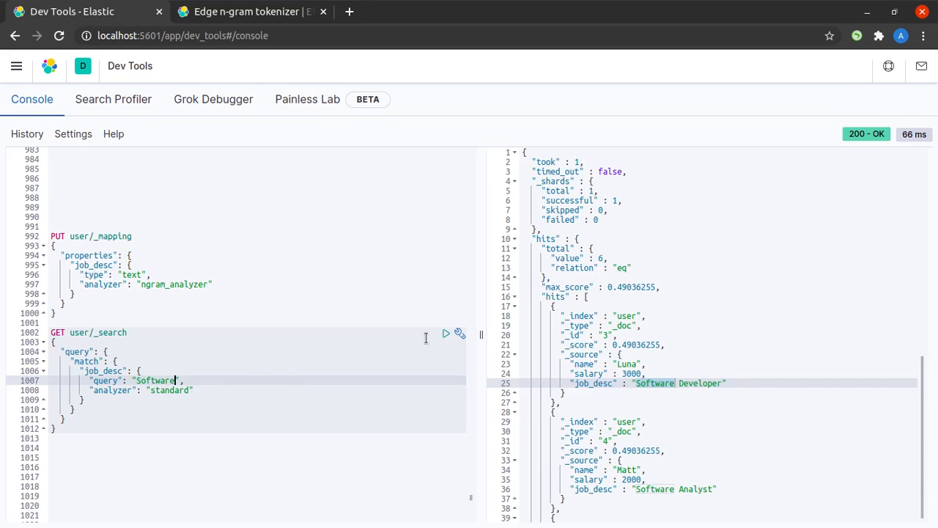
{"action": "left_click", "coordinate": [446, 335]}
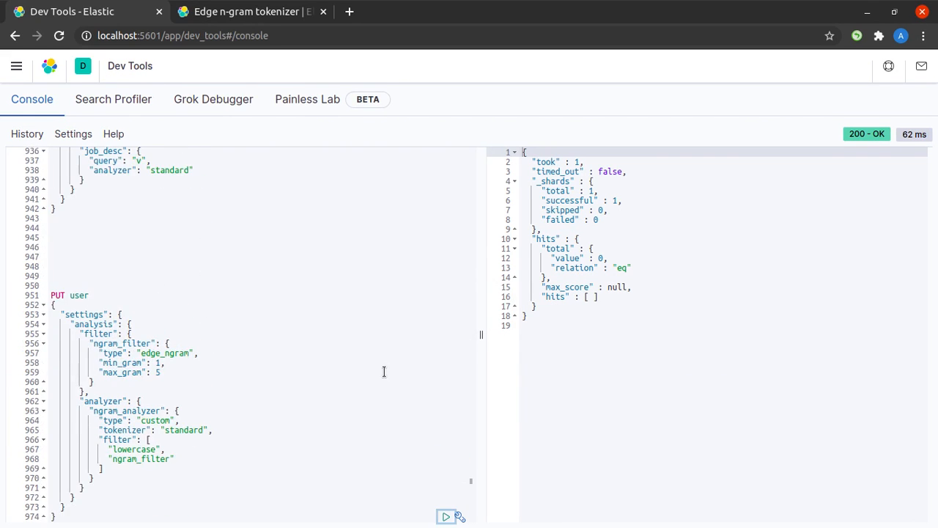
{"action": "scroll", "scroll_direction": "down", "scroll_amount": 3}
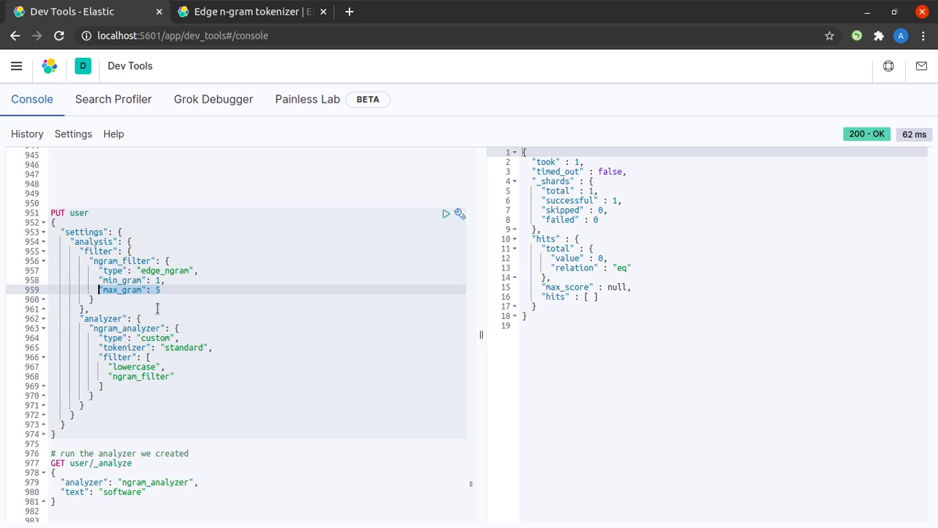
{"action": "scroll", "scroll_direction": "down", "scroll_amount": 3}
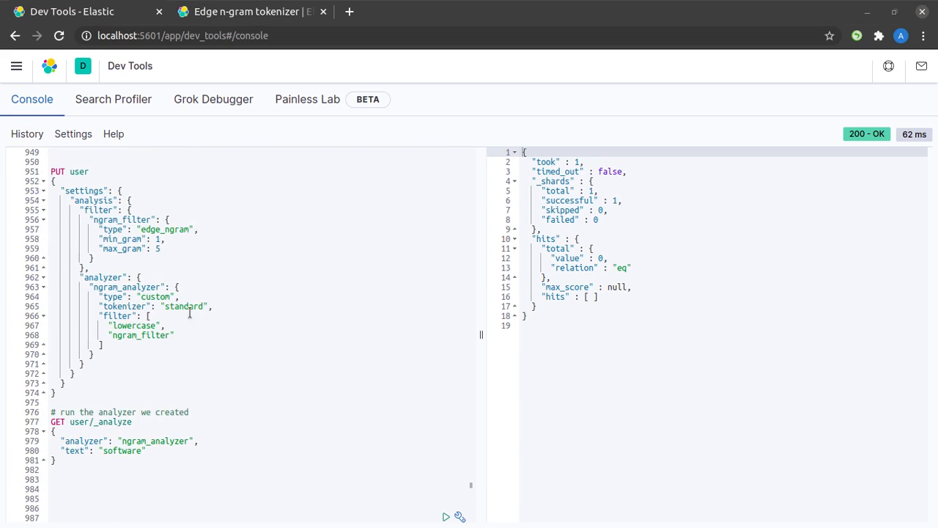
{"action": "left_click", "coordinate": [165, 247]}
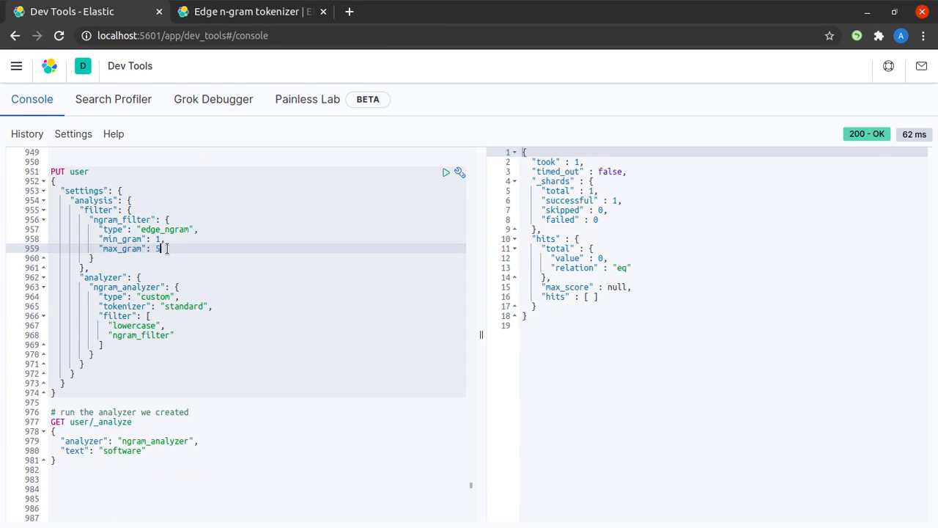
{"action": "key", "text": "Backspace"}
{"action": "type", "text": "6"}
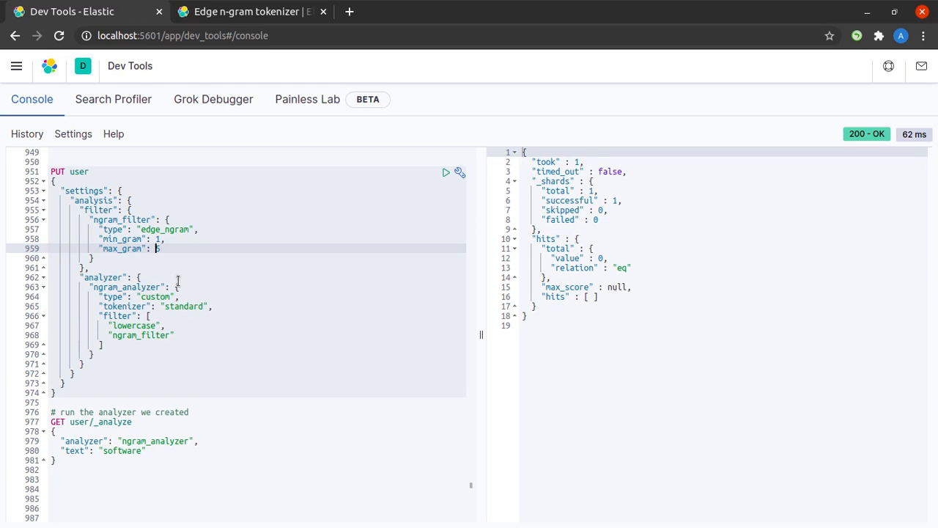
{"action": "type", "text": "5"}
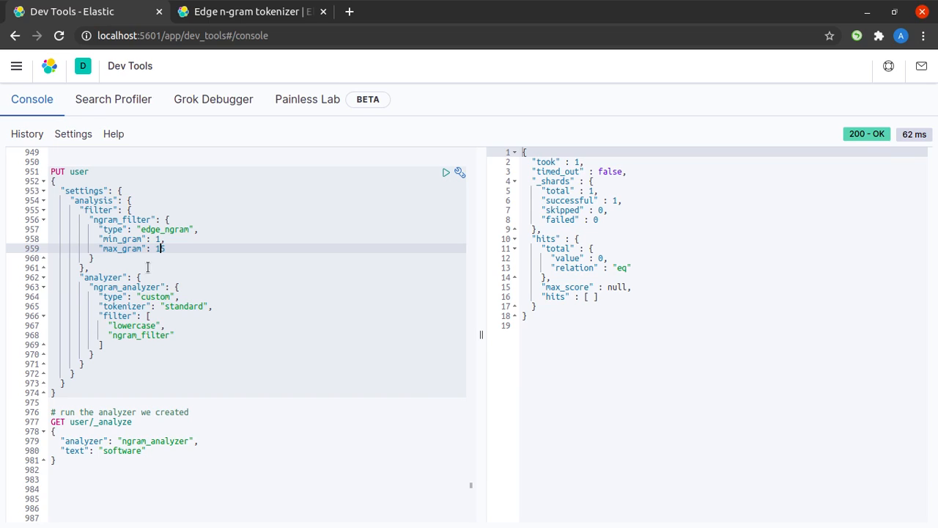
{"action": "type", "text": "5"}
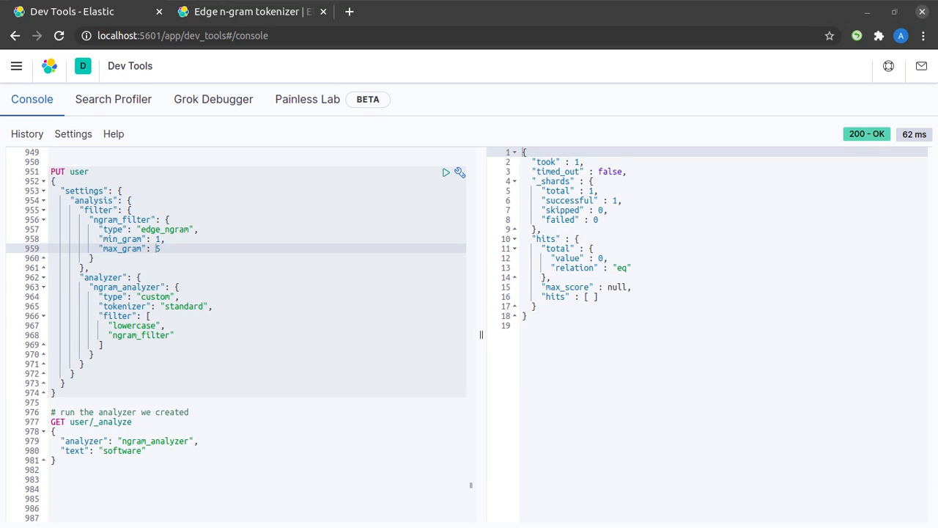